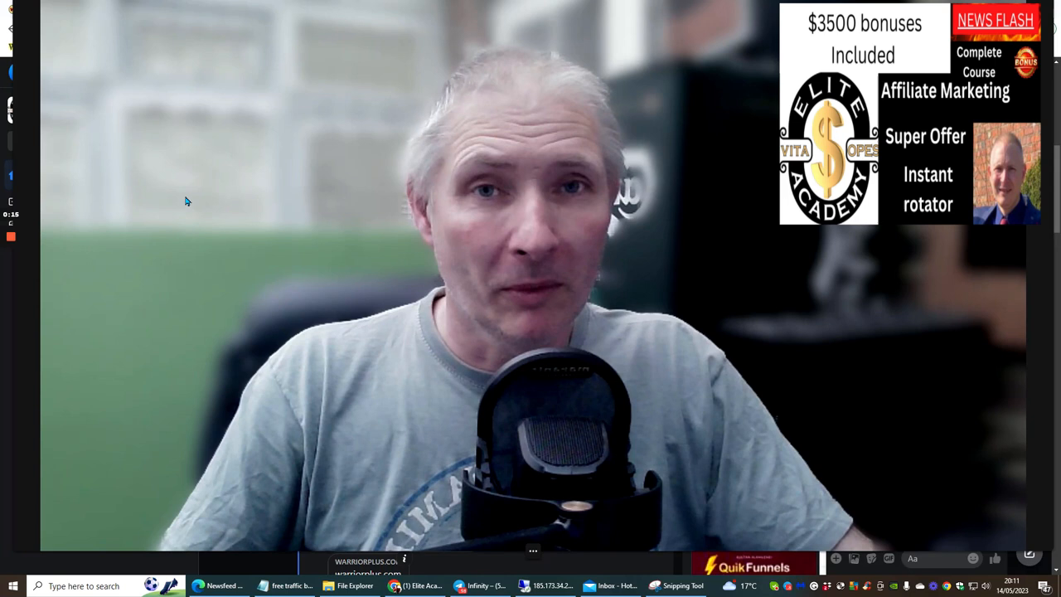
mouse_move(215, 246)
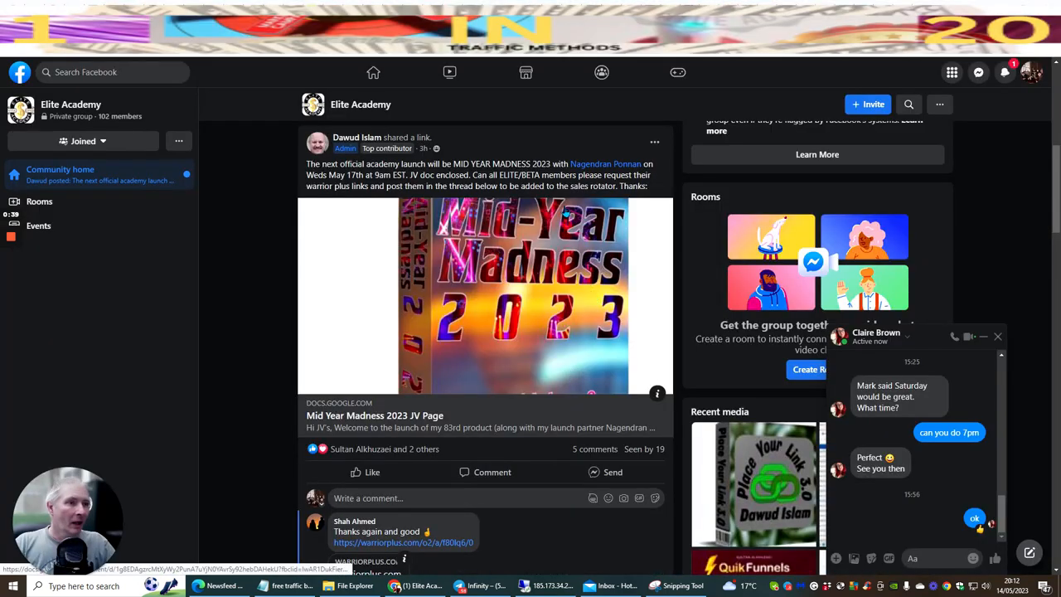
mouse_move(383, 234)
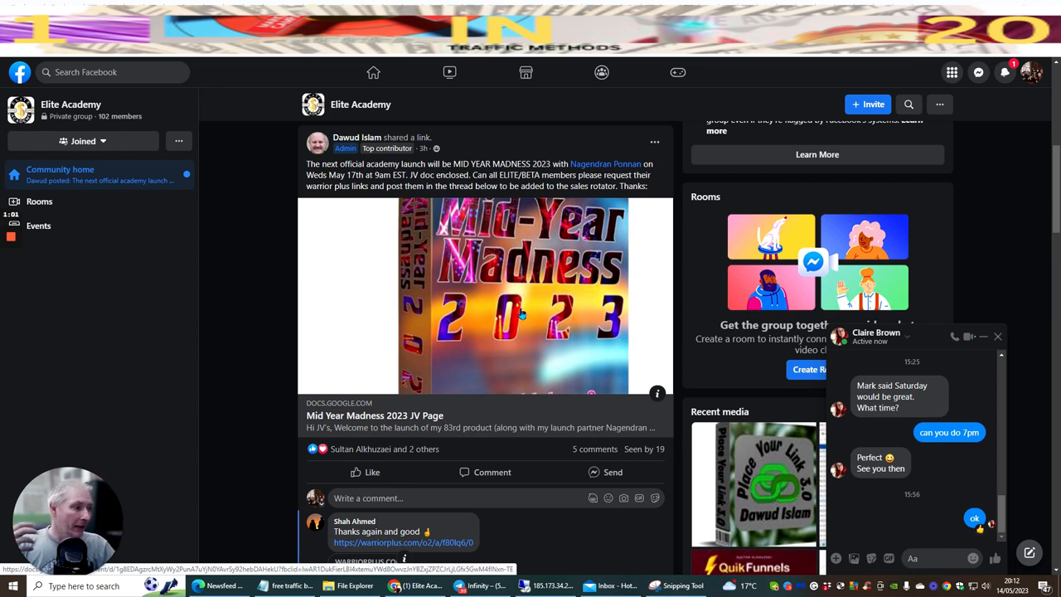
Close the Messenger chat popup covering the Elite Academy group post
left_click(998, 336)
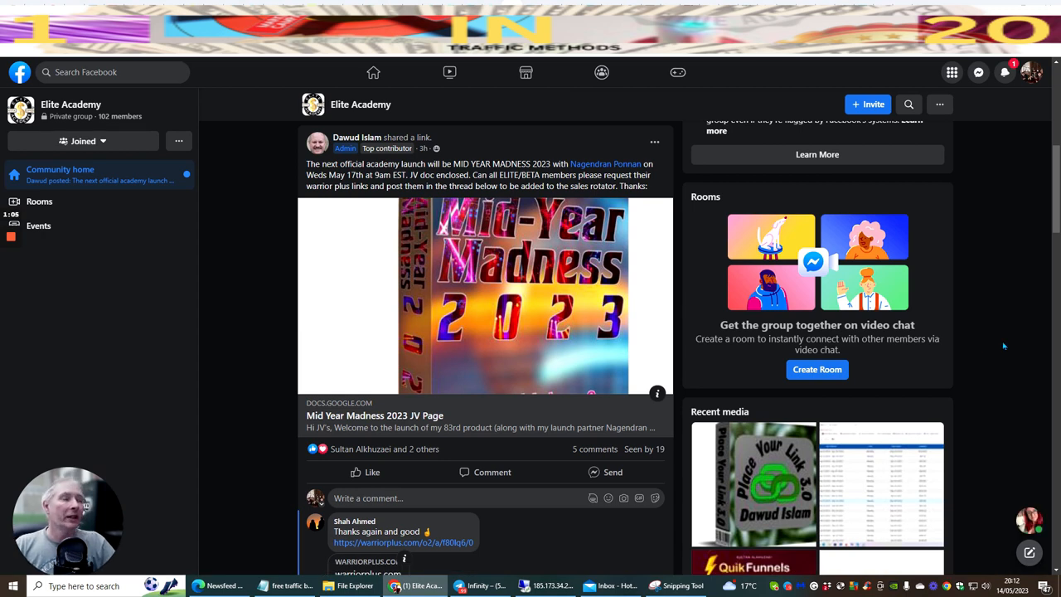
mouse_move(481, 352)
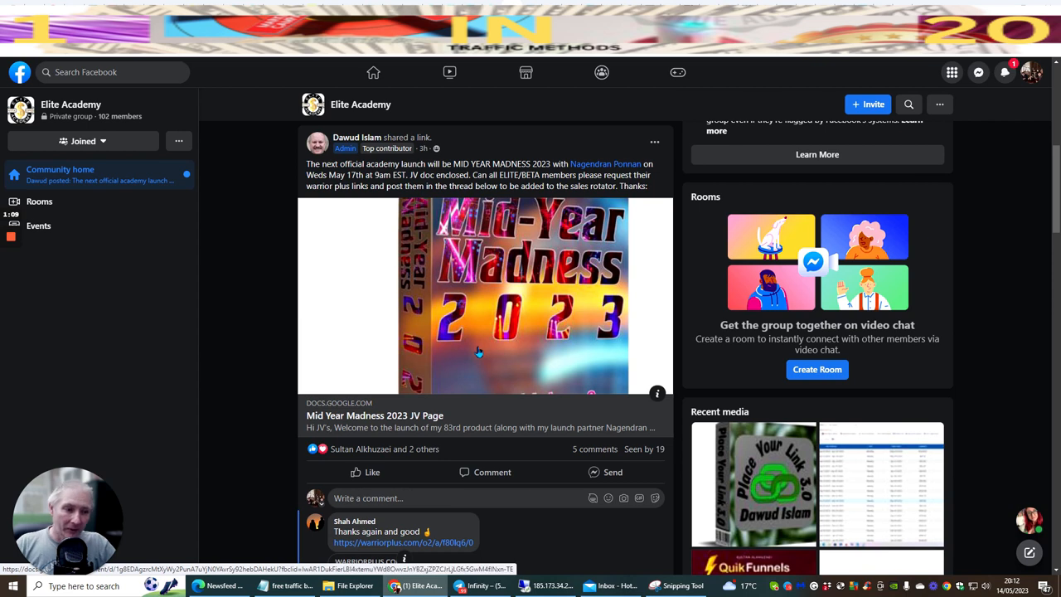
scroll("down", 3)
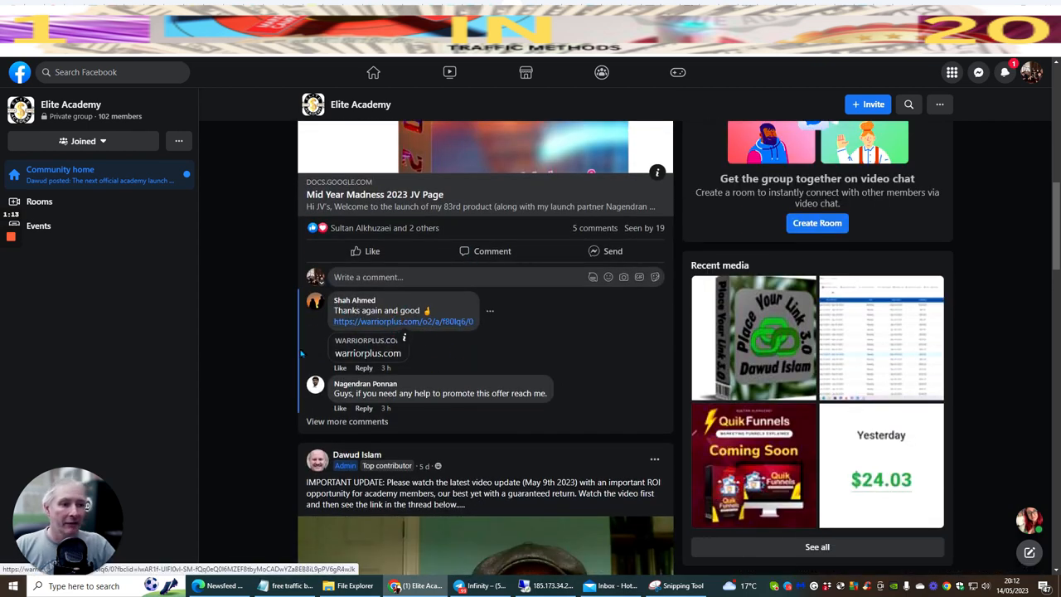
scroll("up", 3)
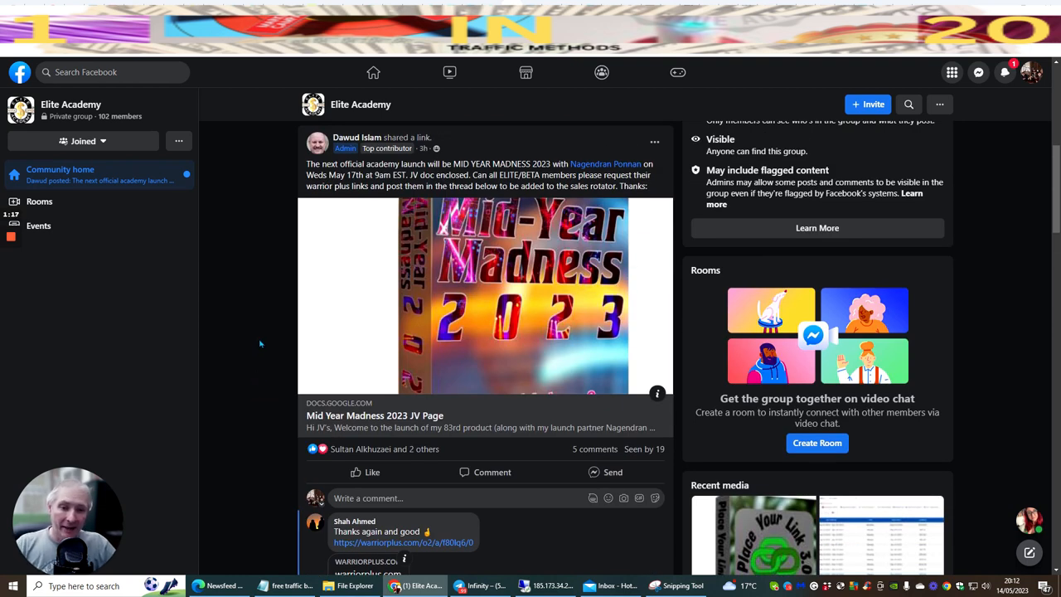
mouse_move(252, 337)
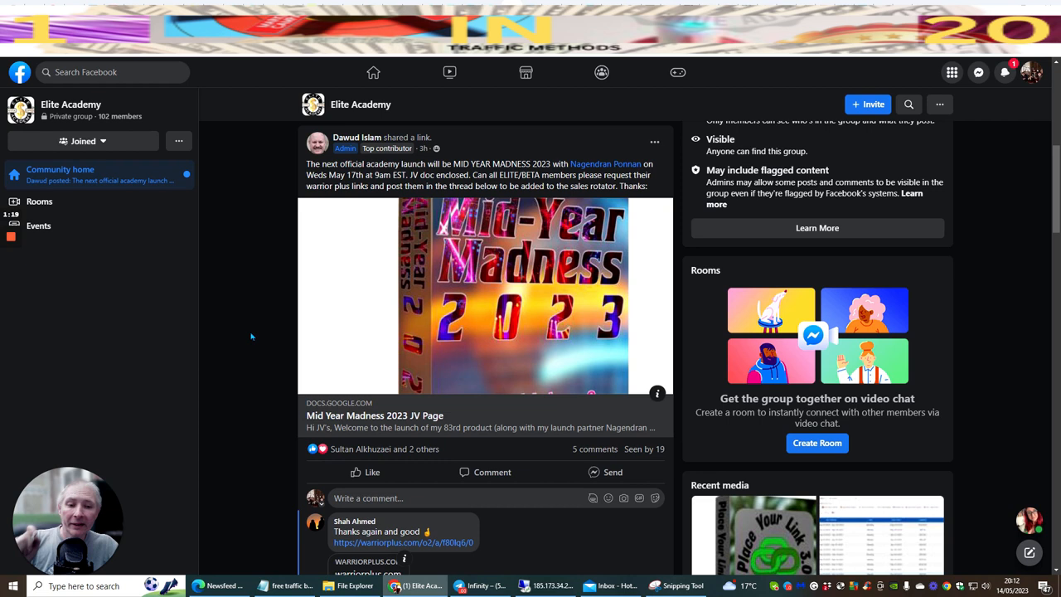
mouse_move(218, 331)
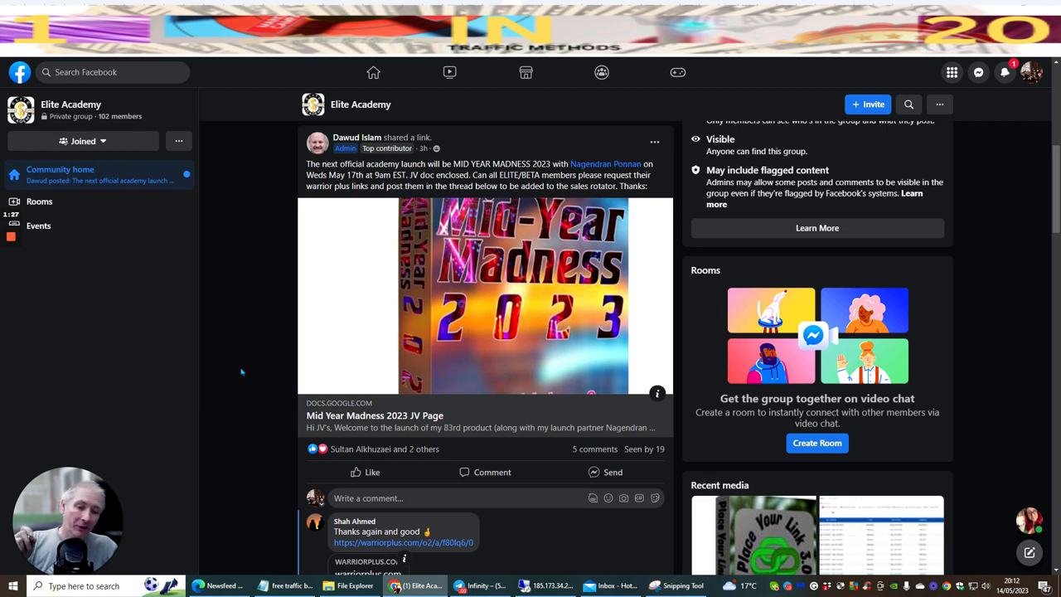
mouse_move(251, 351)
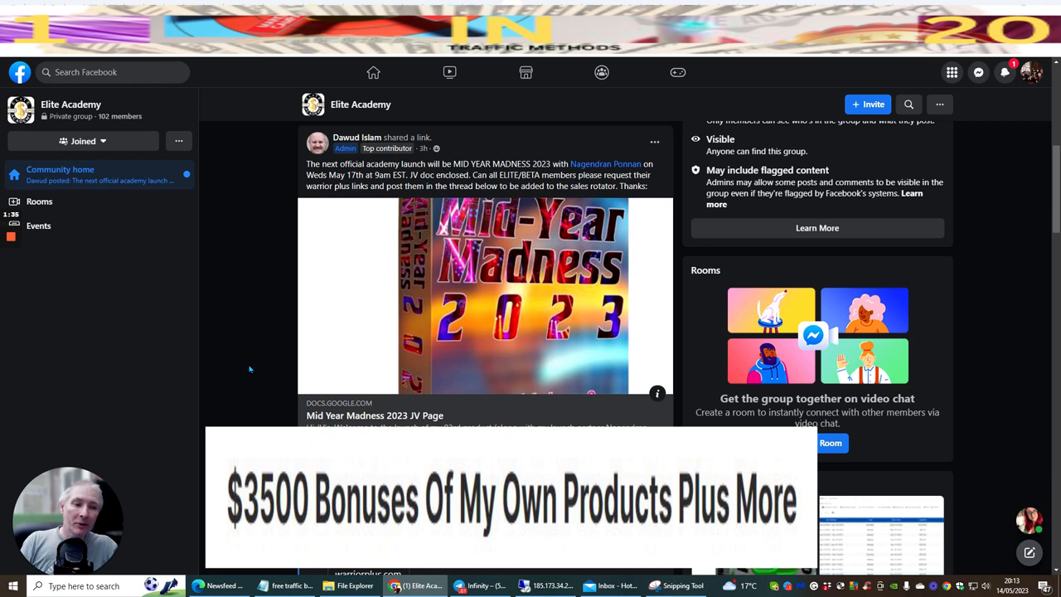
mouse_move(241, 375)
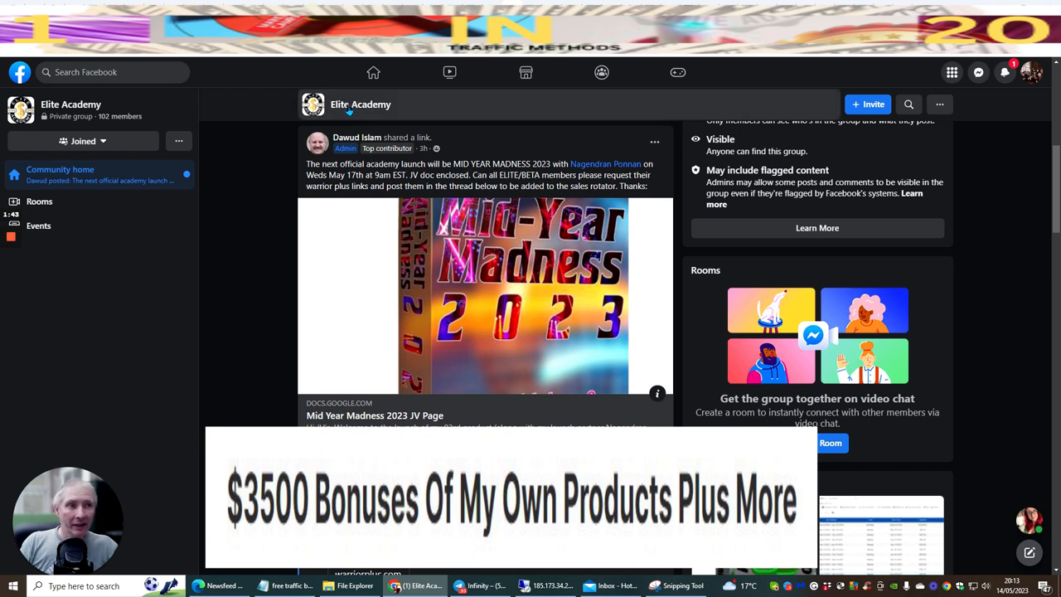
mouse_move(246, 309)
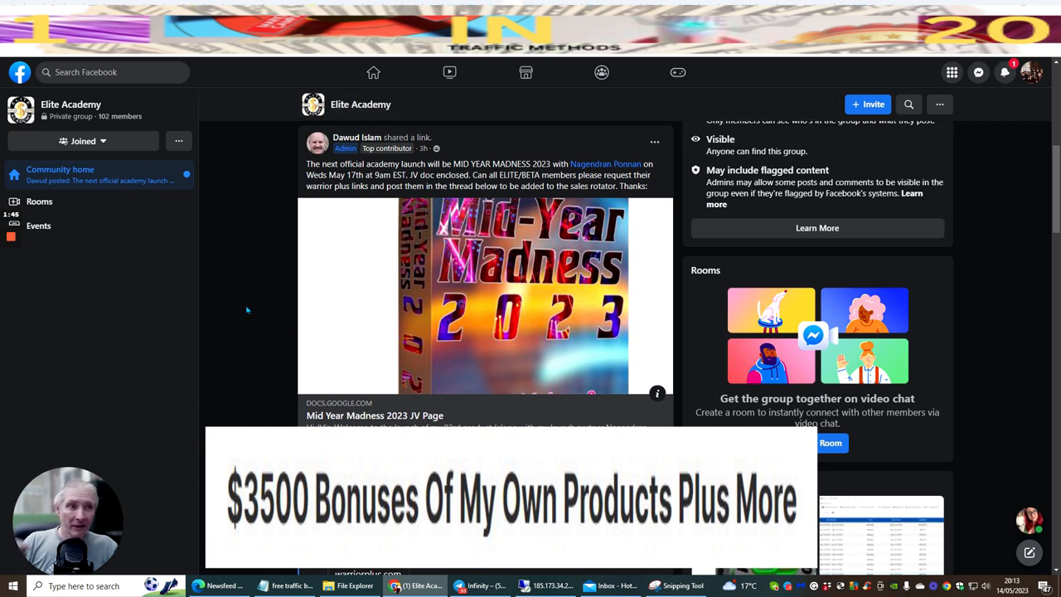
mouse_move(252, 357)
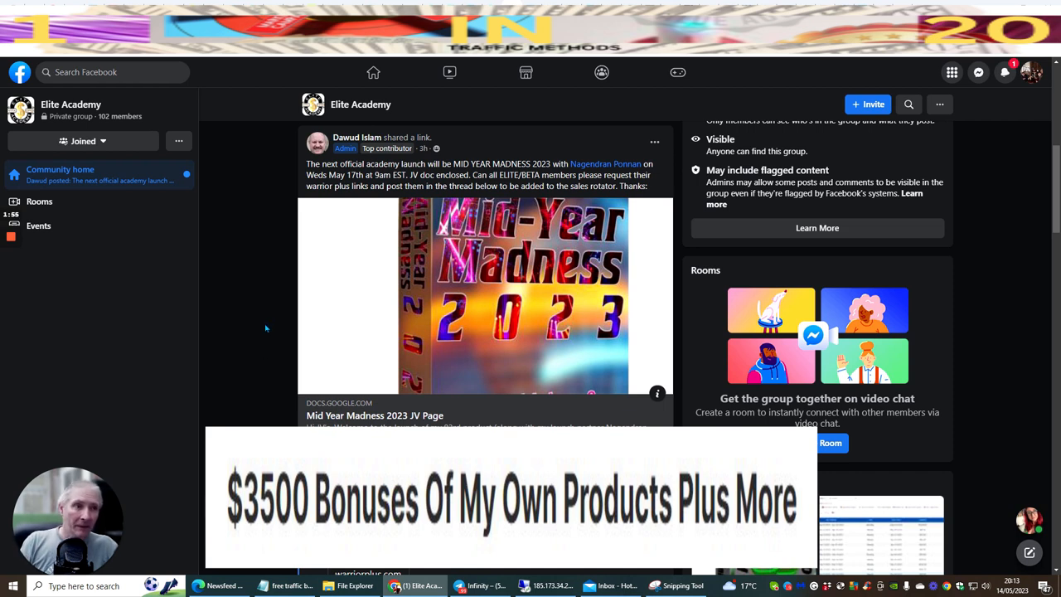
mouse_move(247, 377)
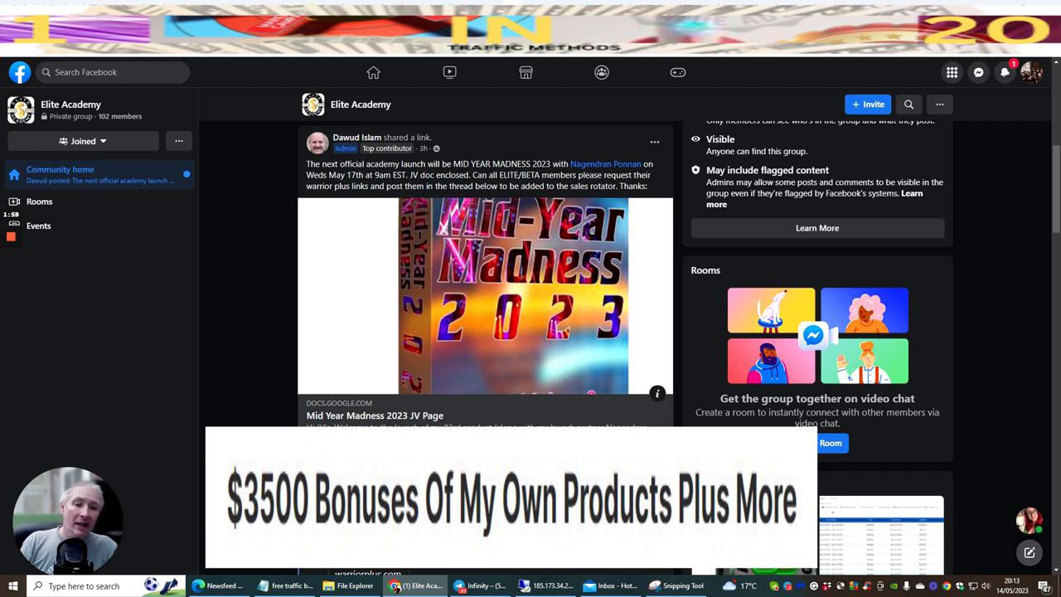
mouse_move(230, 404)
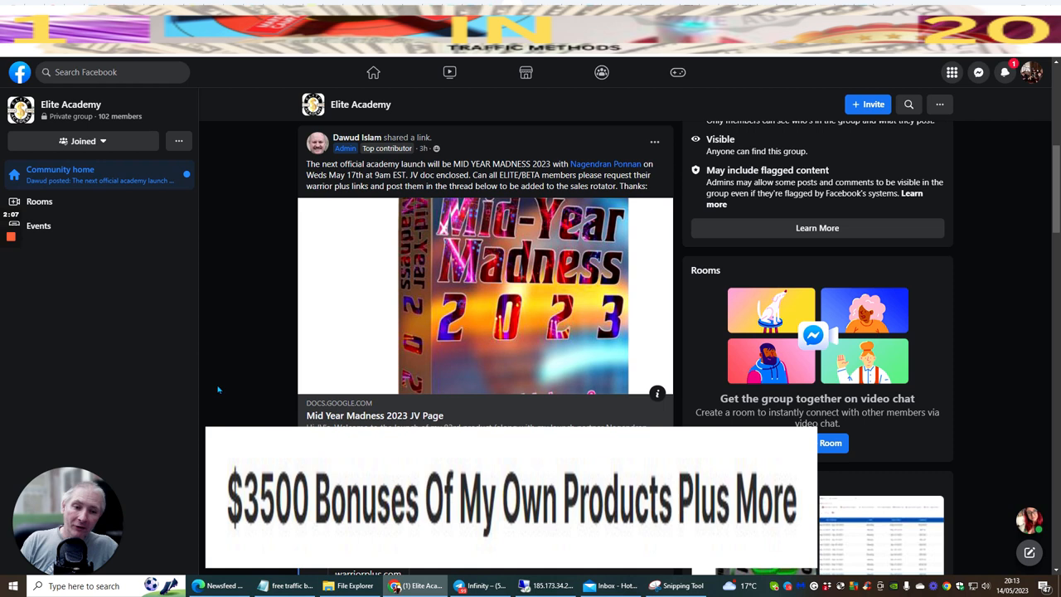
mouse_move(226, 404)
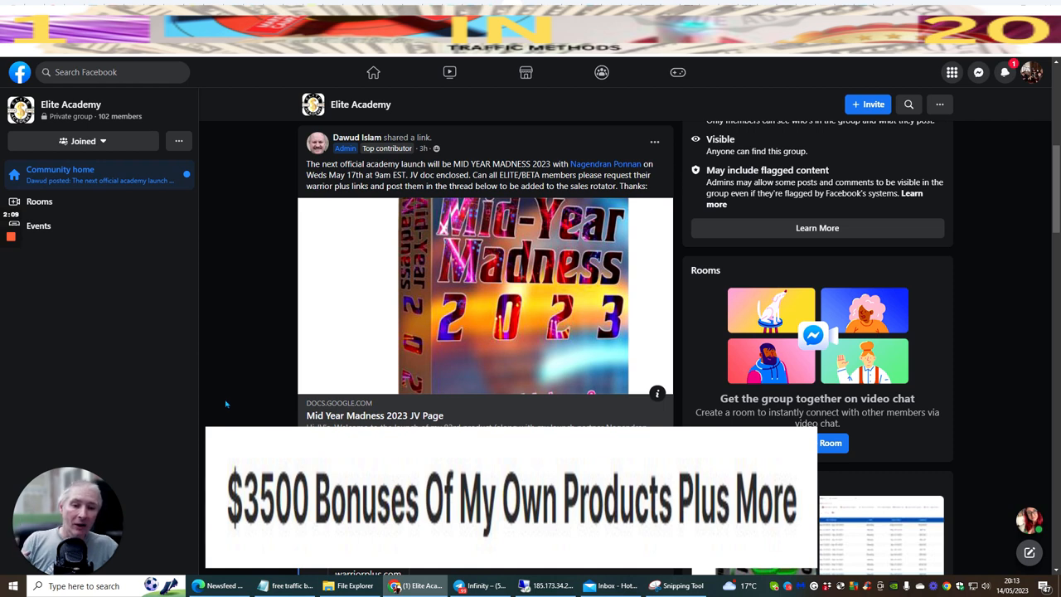
mouse_move(240, 407)
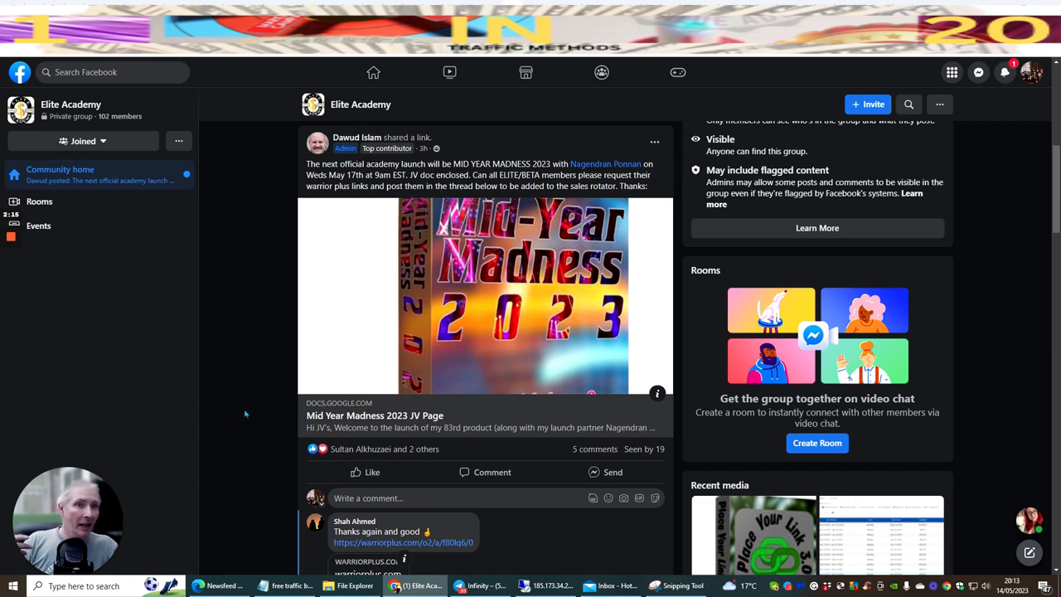
mouse_move(249, 420)
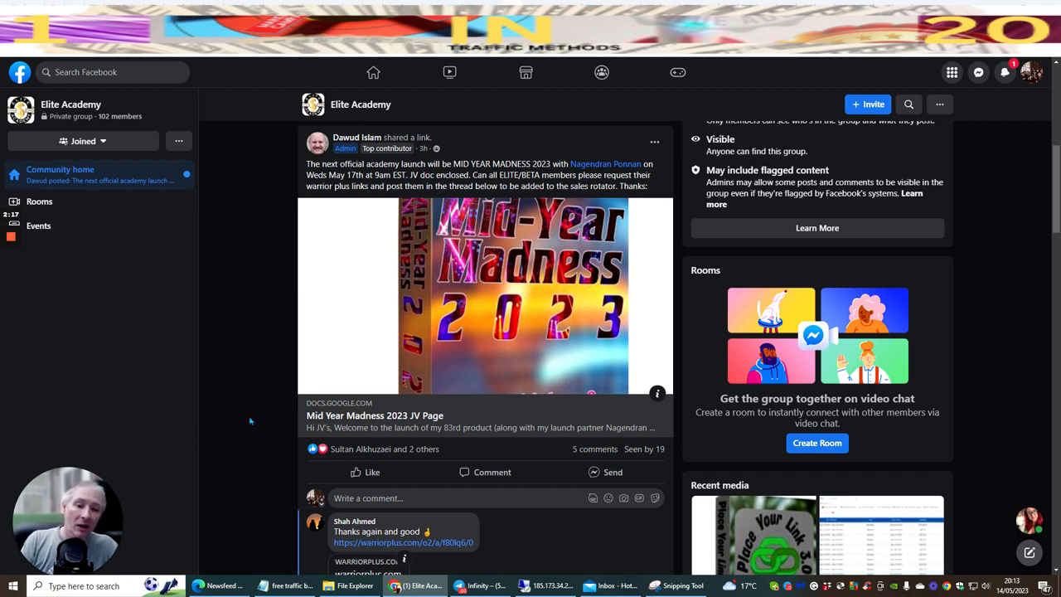
mouse_move(226, 402)
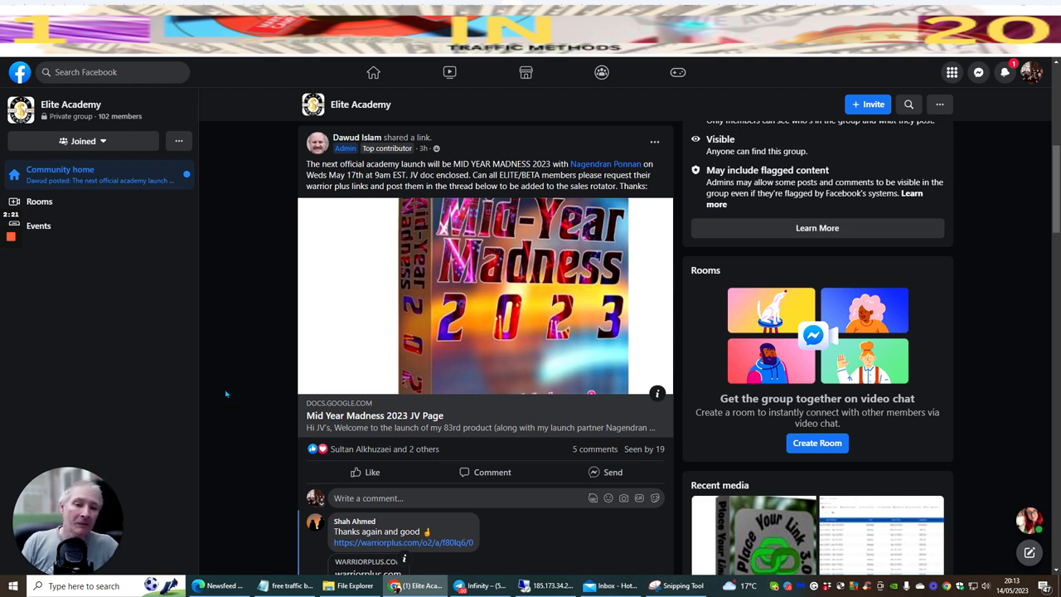
mouse_move(218, 379)
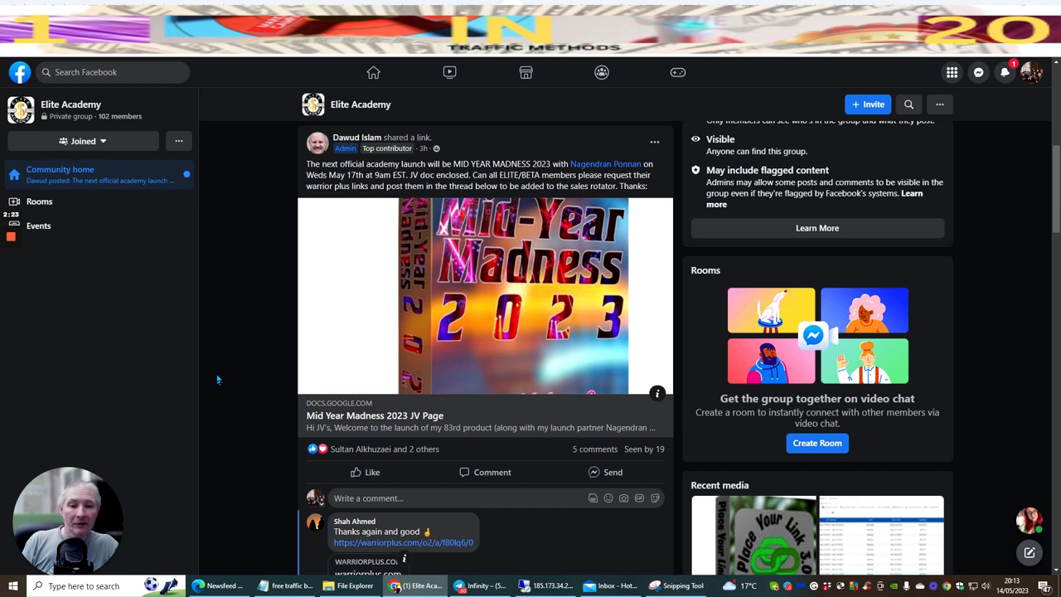
mouse_move(235, 371)
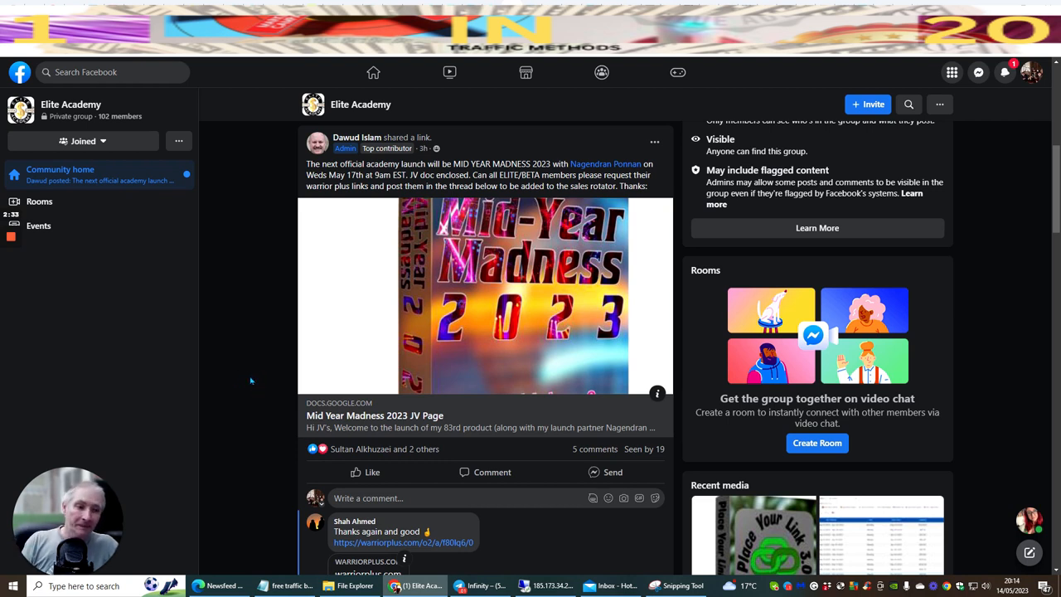
mouse_move(288, 376)
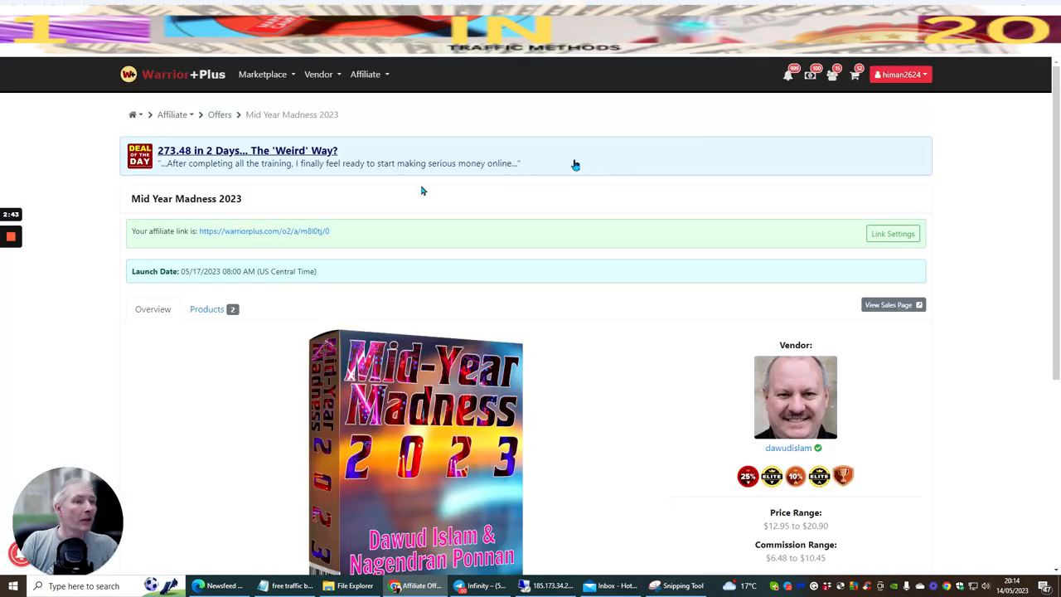
mouse_move(726, 210)
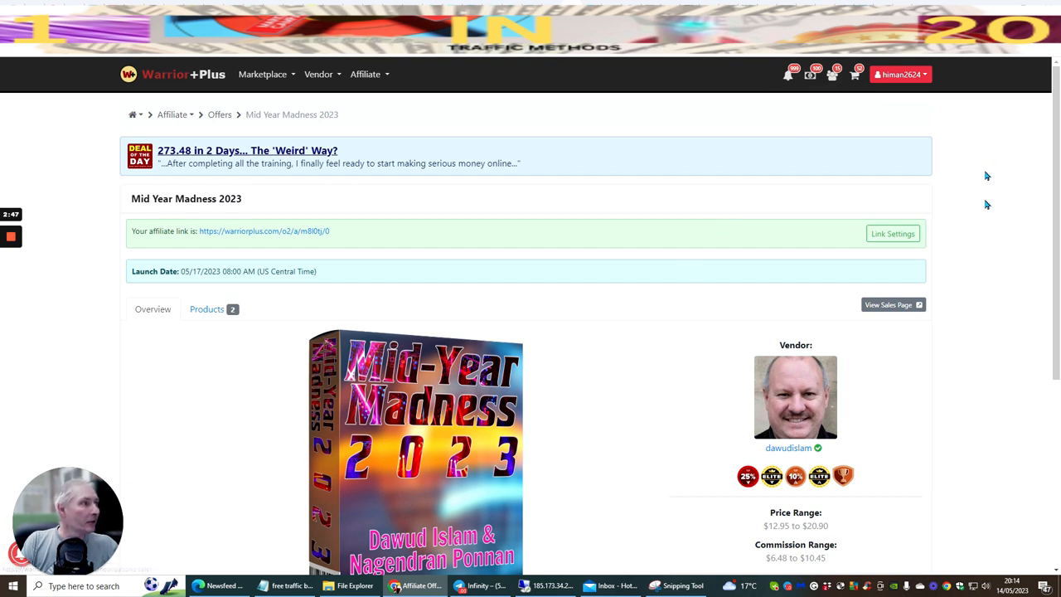
mouse_move(157, 204)
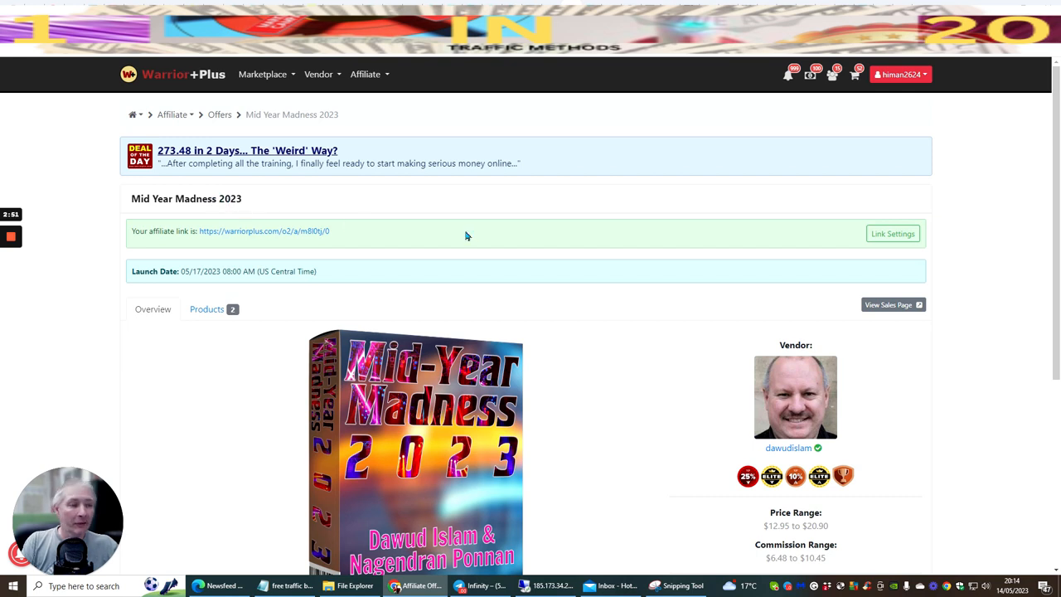
mouse_move(533, 245)
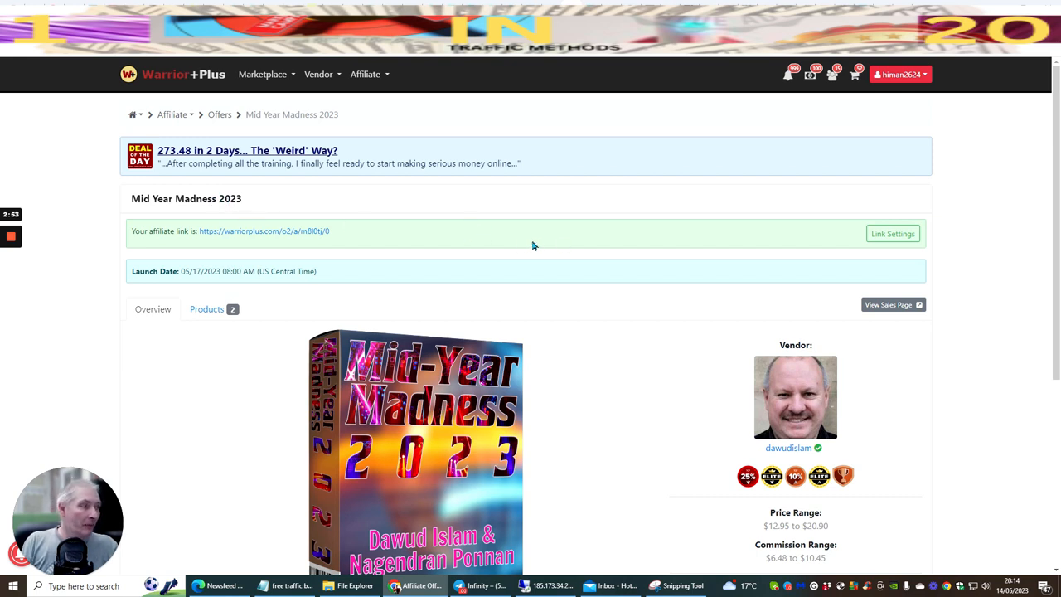
Select the Mid Year Madness 2023 affiliate link and open its Link Settings dialog
double_click(264, 230)
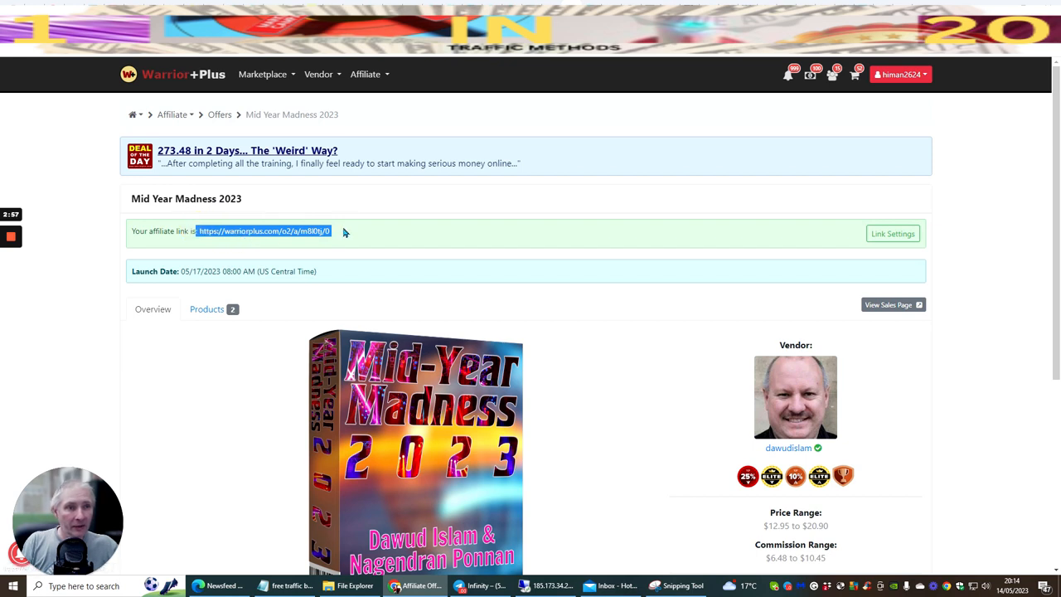
left_click(893, 233)
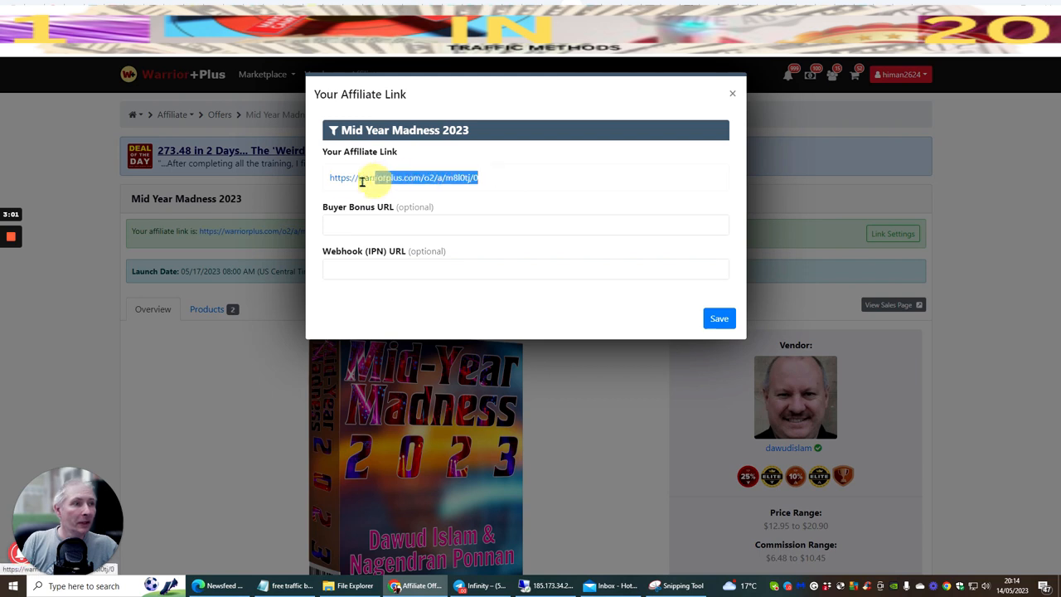
Copy the affiliate link from the dialog and return to the Facebook group tab
right_click(381, 177)
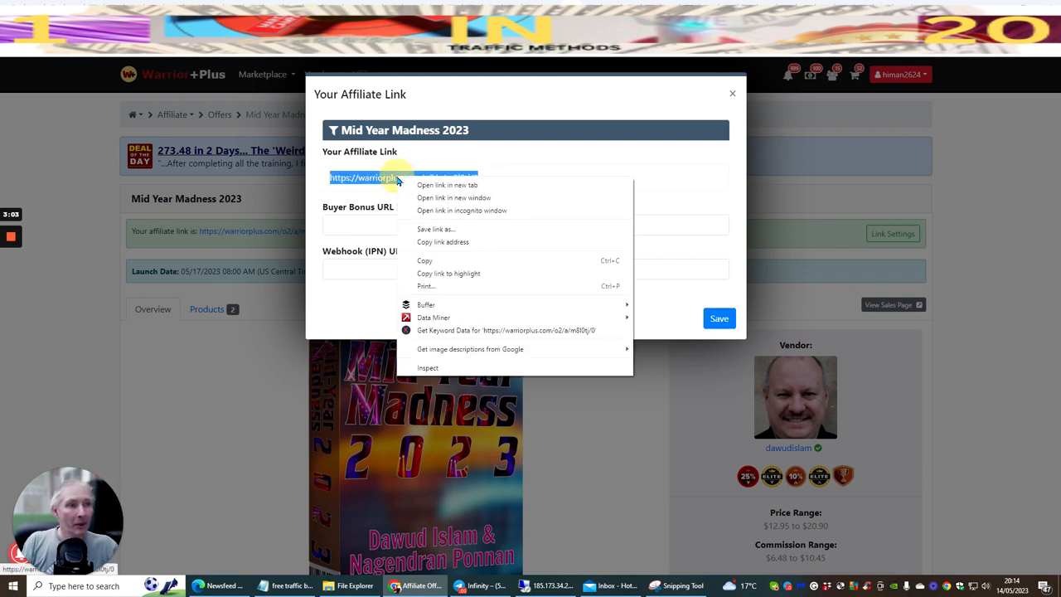
left_click(510, 172)
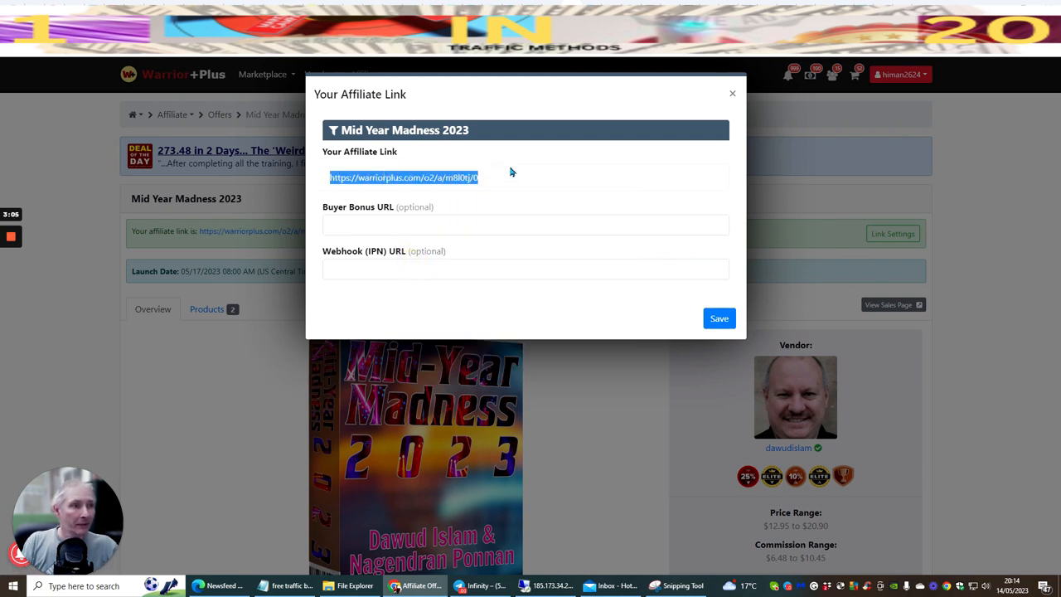
left_click(732, 93)
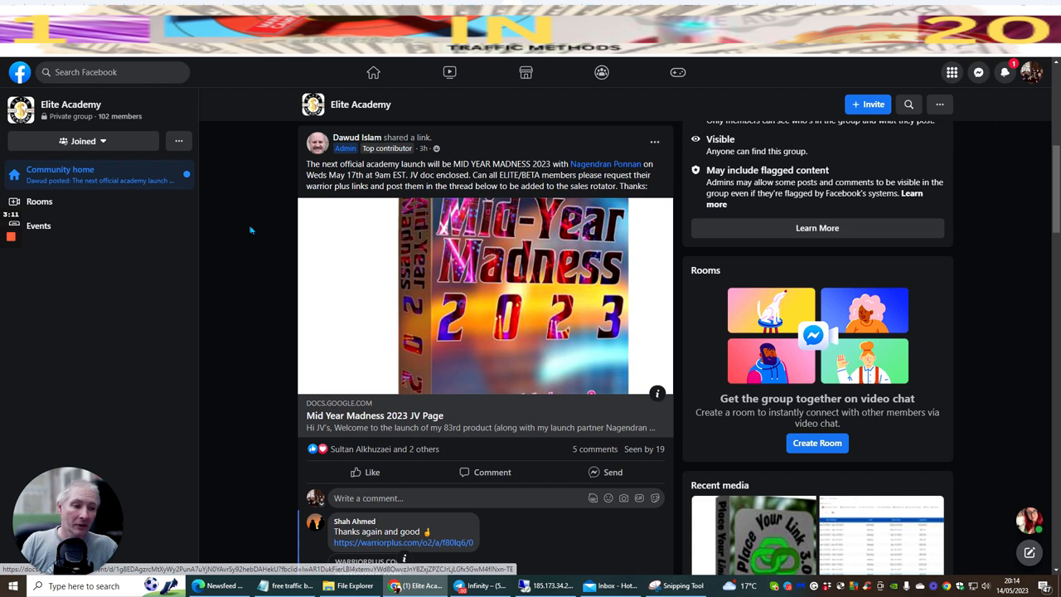
Scroll the Elite Academy feed down to the comment box under the Mid Year Madness post
scroll("down", 3)
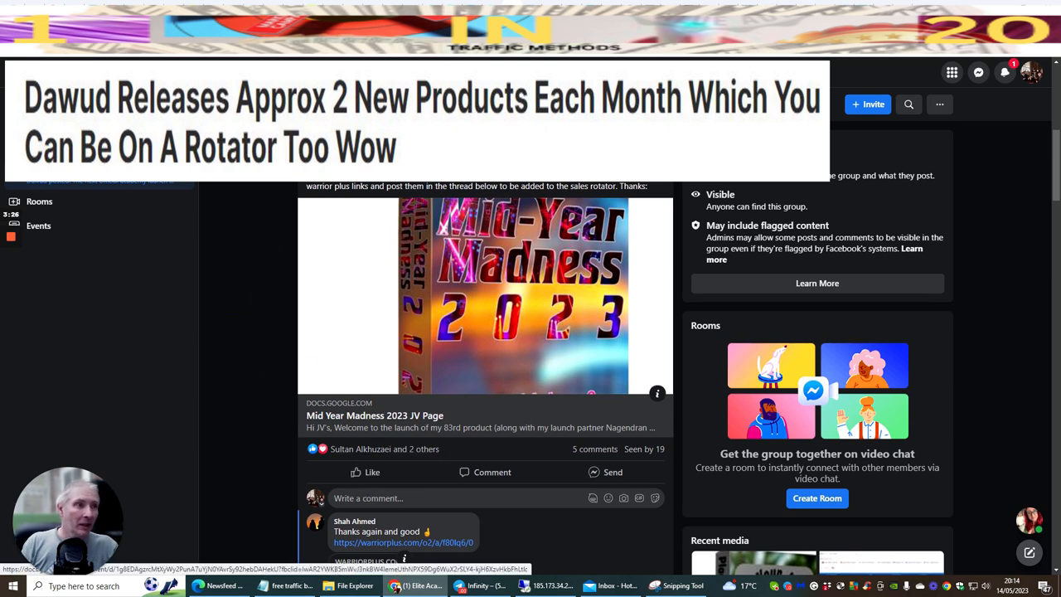
mouse_move(354, 198)
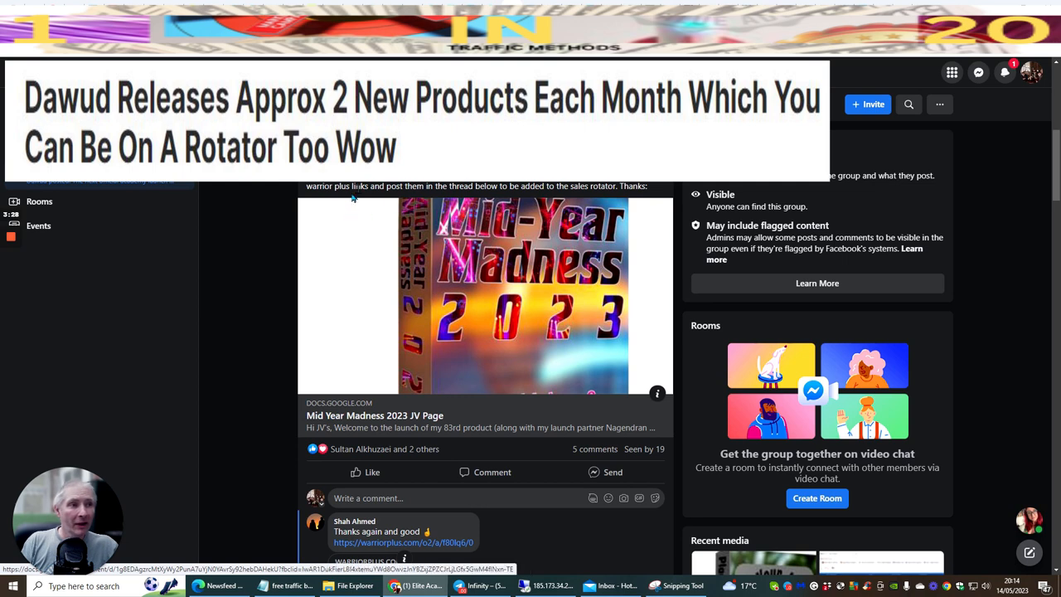
scroll("down", 3)
type("hi daw")
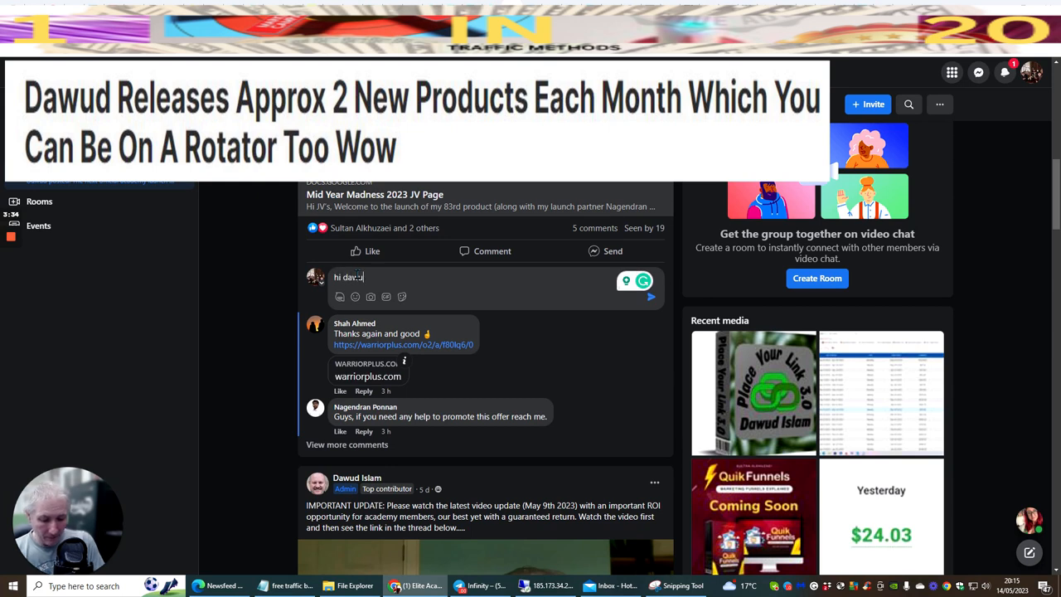
Type 'great product heres my link for the rotator' and accept Grammarly's 'Heres' capitalization
type("great o")
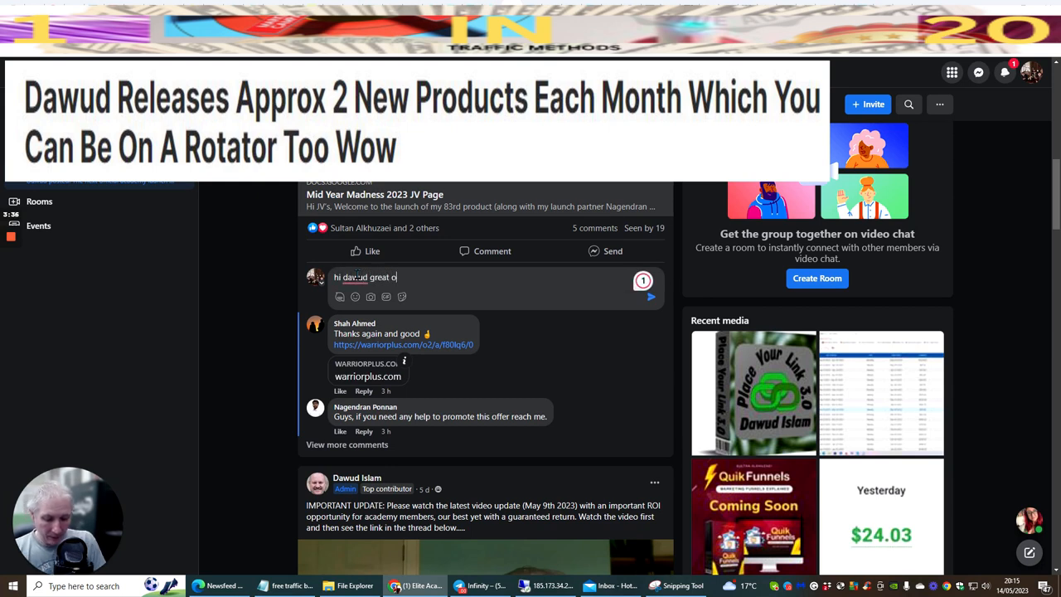
type("ro")
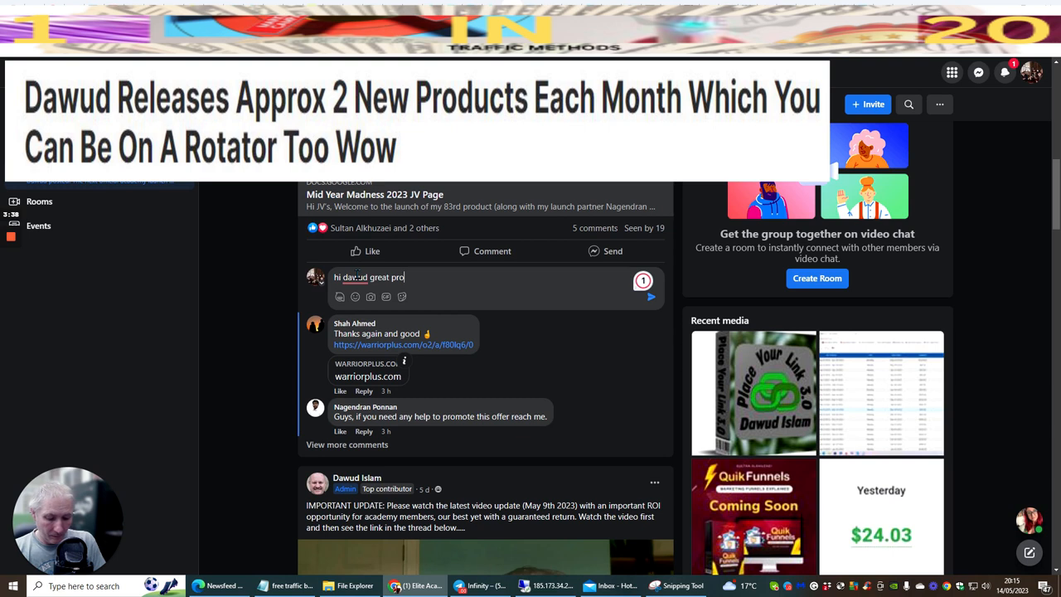
type("duct")
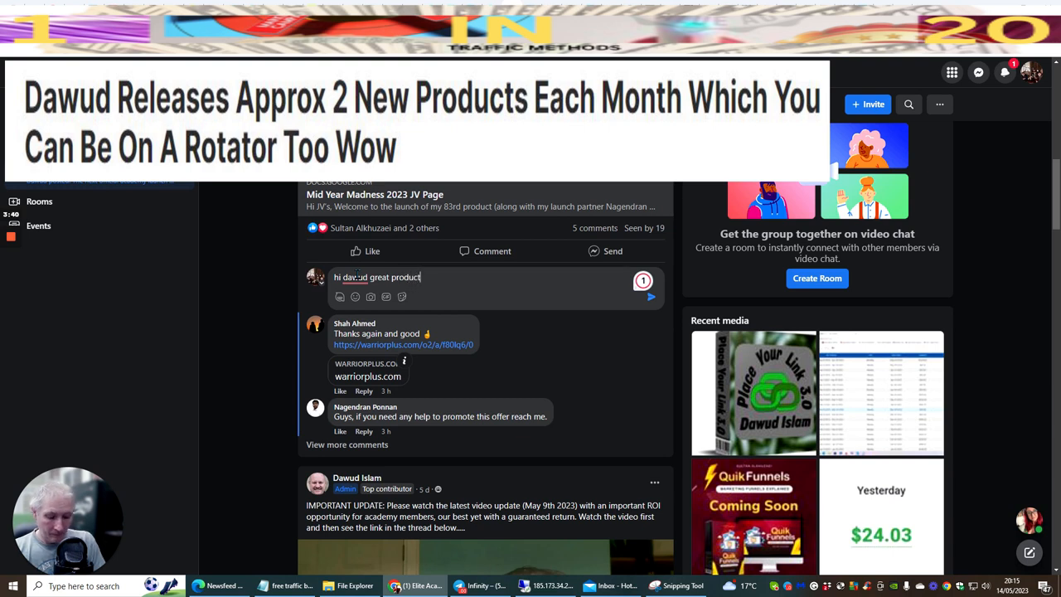
type("heres")
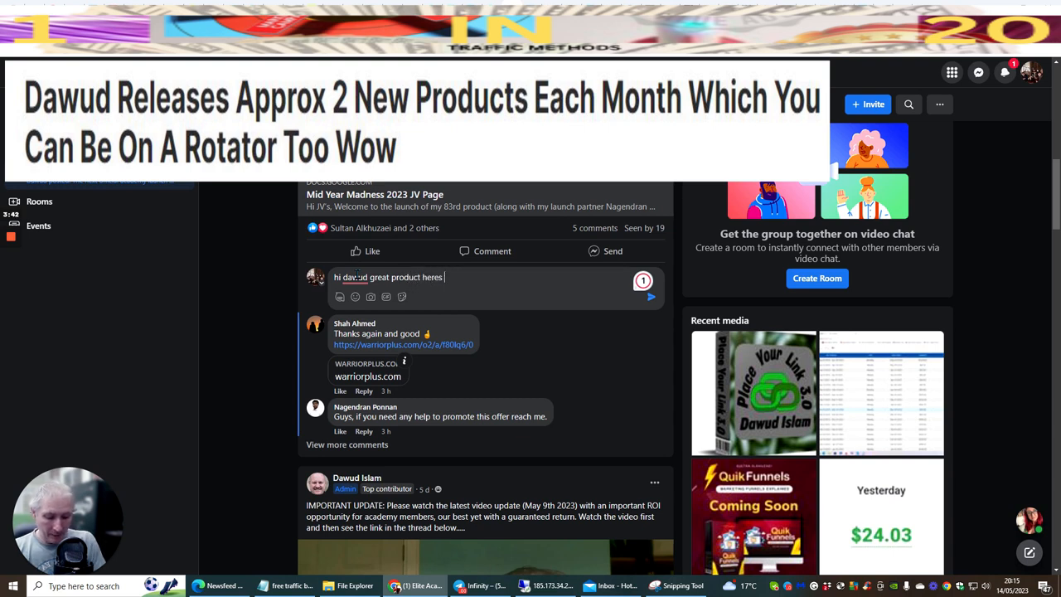
type("my link")
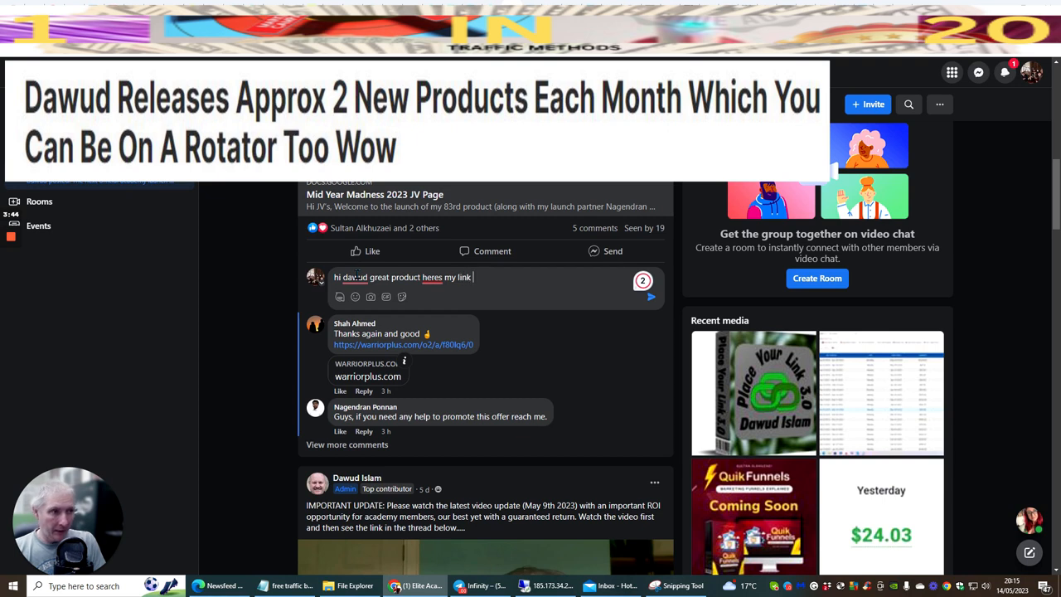
type("for th")
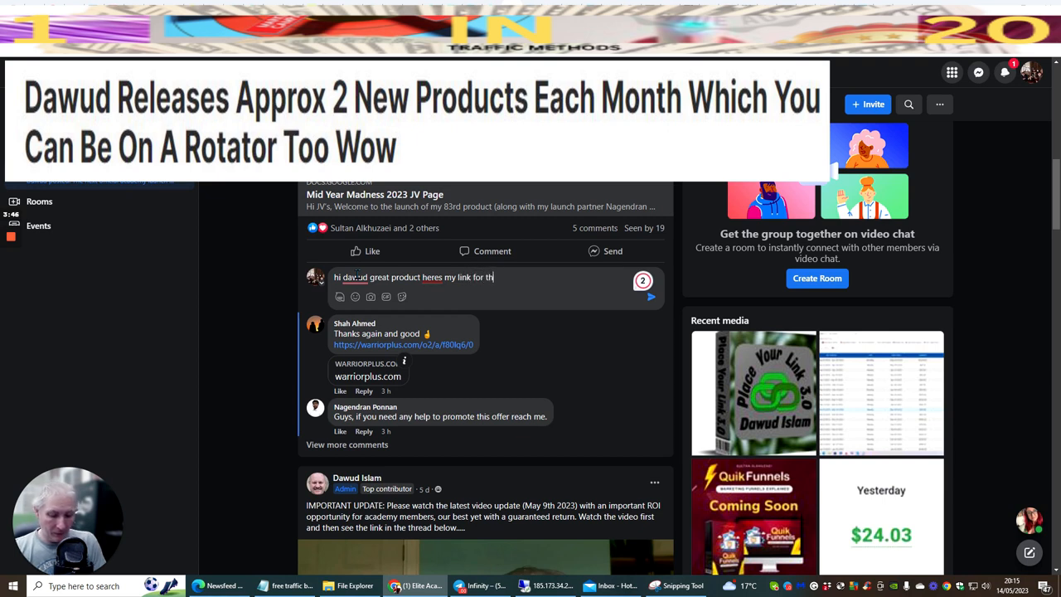
type("e rotator")
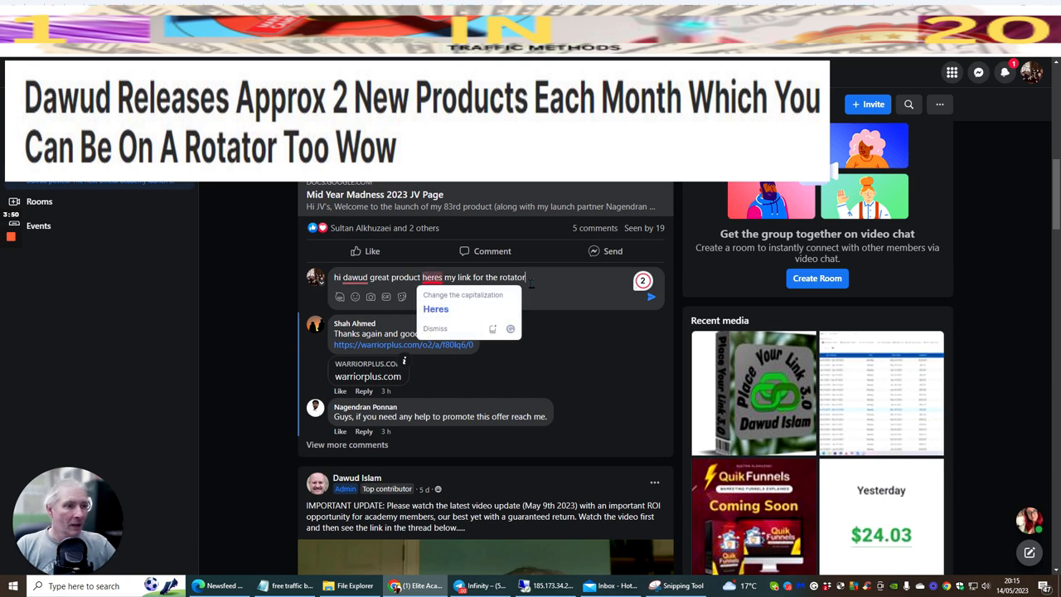
left_click(435, 309)
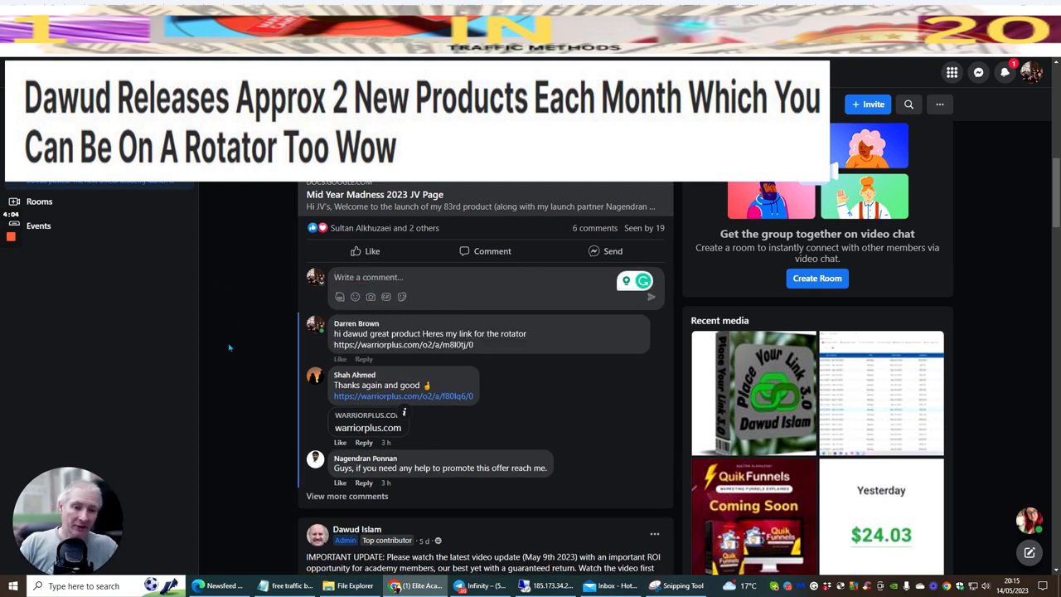
mouse_move(240, 341)
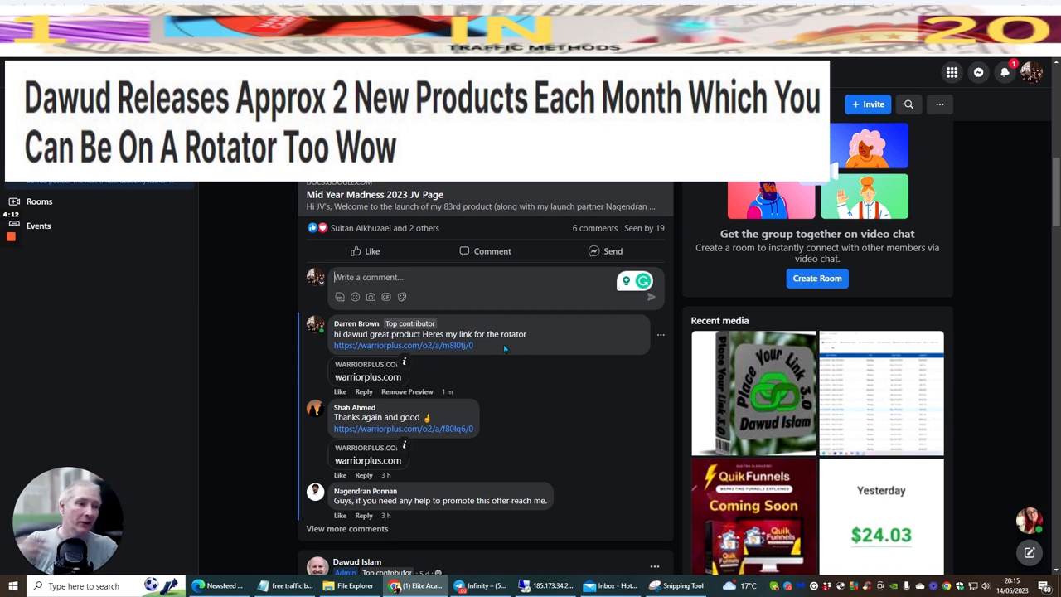
mouse_move(483, 347)
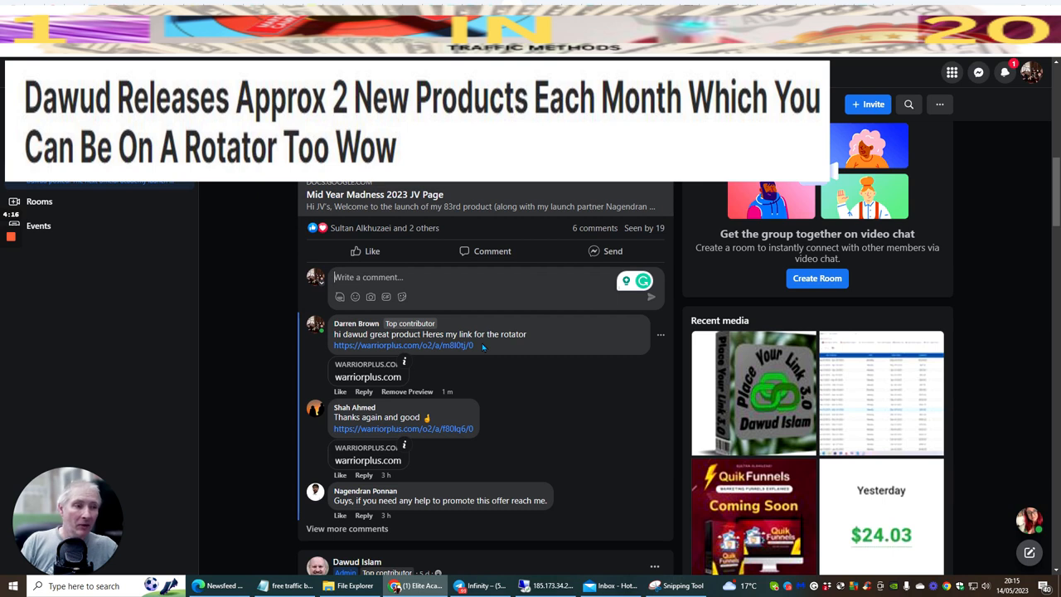
mouse_move(512, 359)
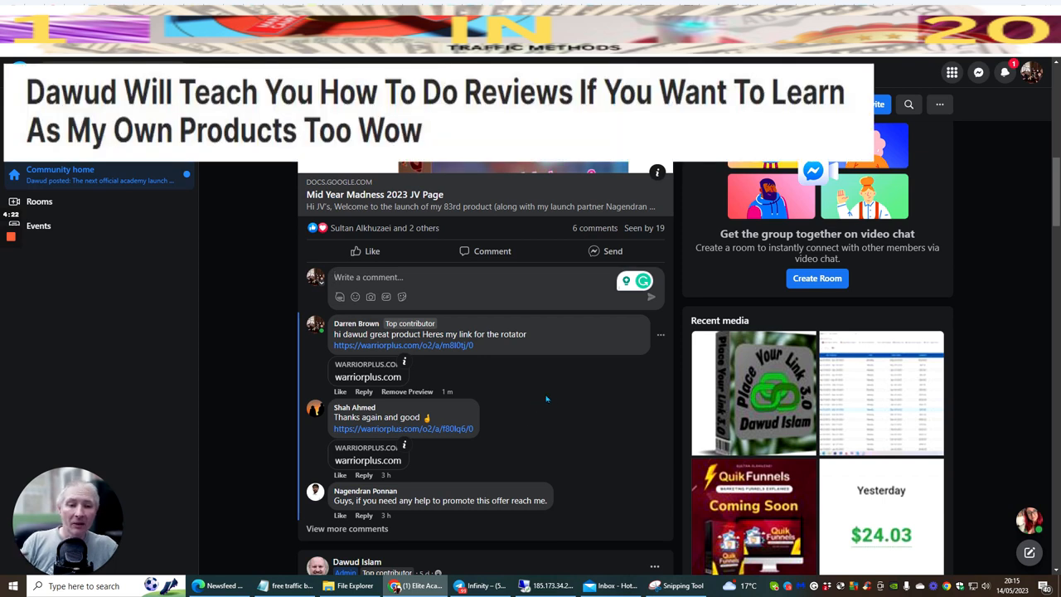
mouse_move(605, 400)
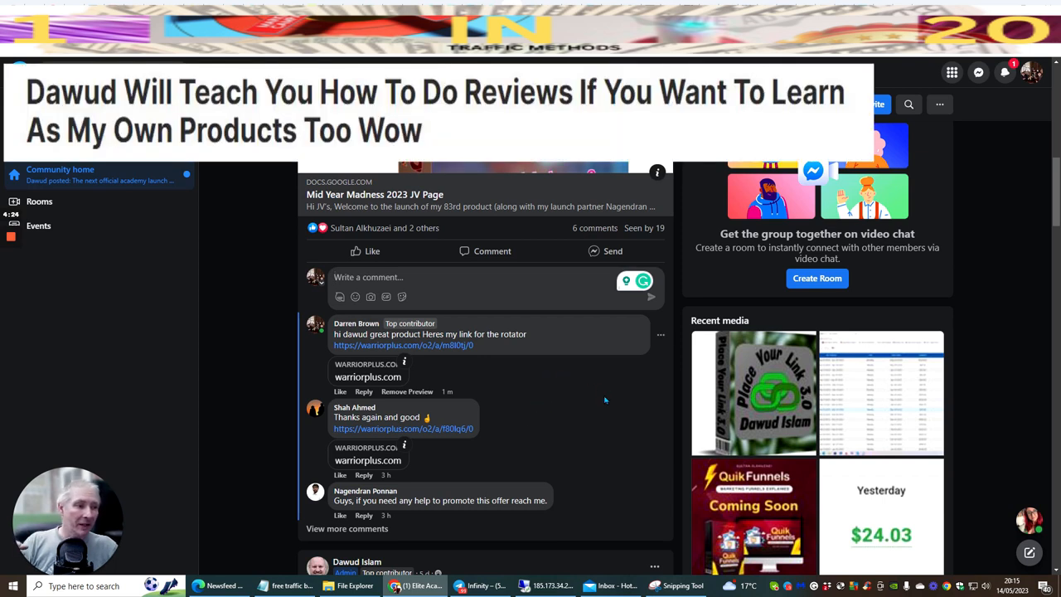
mouse_move(539, 368)
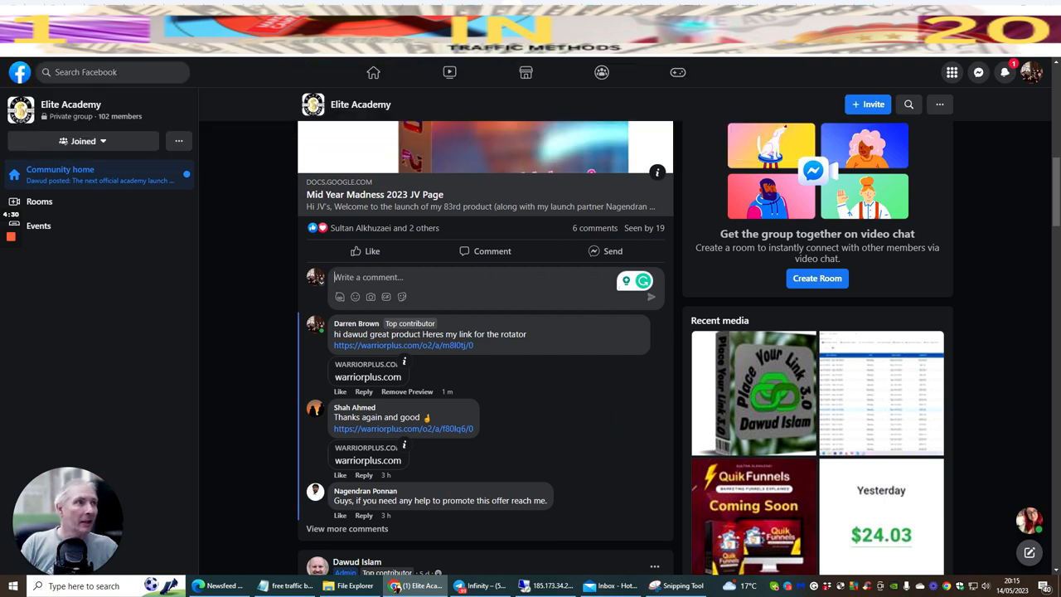
View the Mid Year Madness 2023 affiliate link settings on Warrior+Plus, then close them
left_click(404, 345)
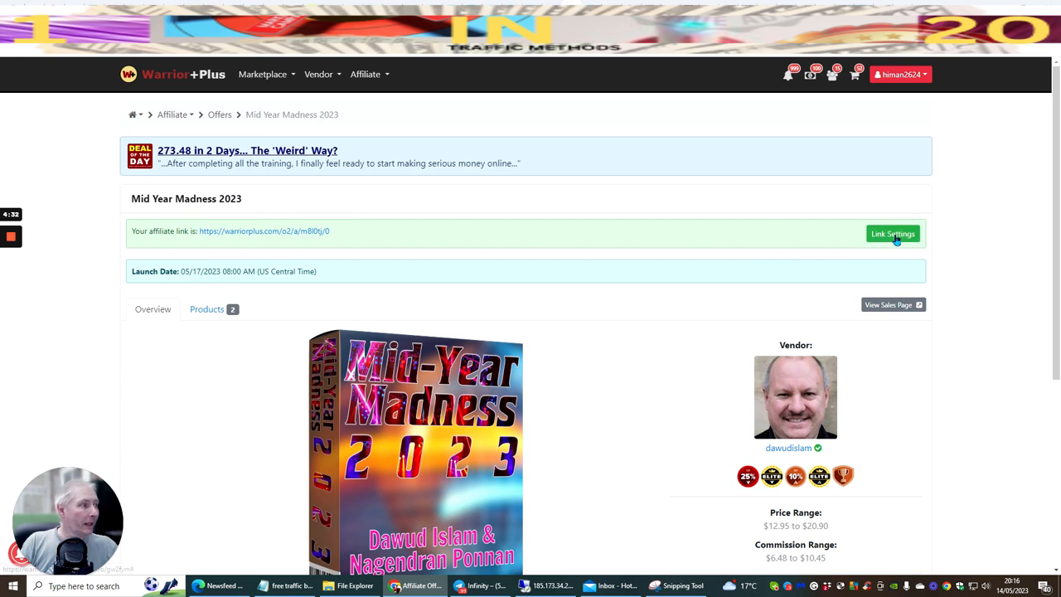
left_click(892, 233)
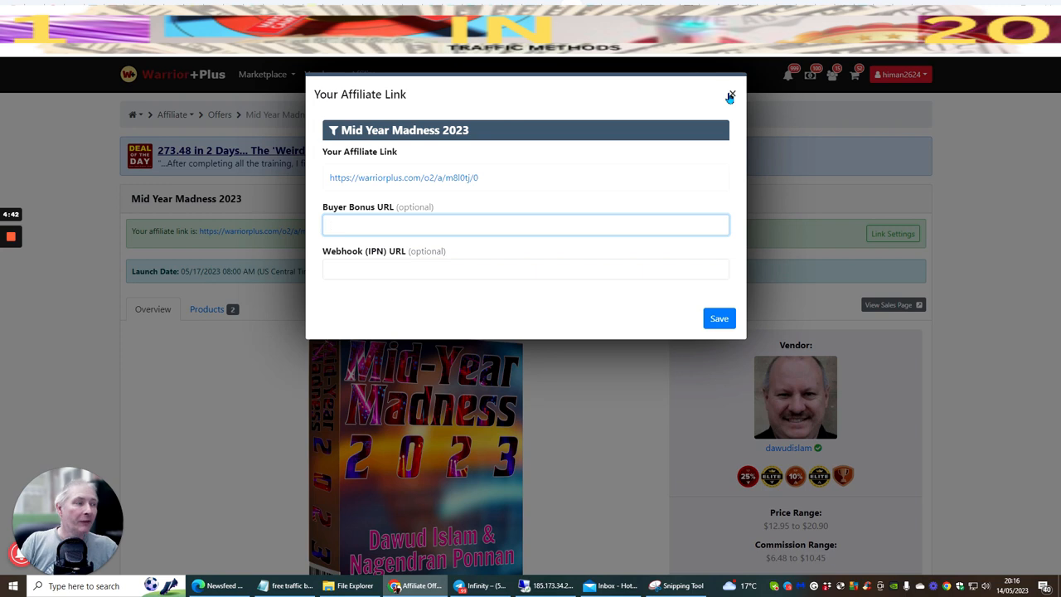
left_click(731, 95)
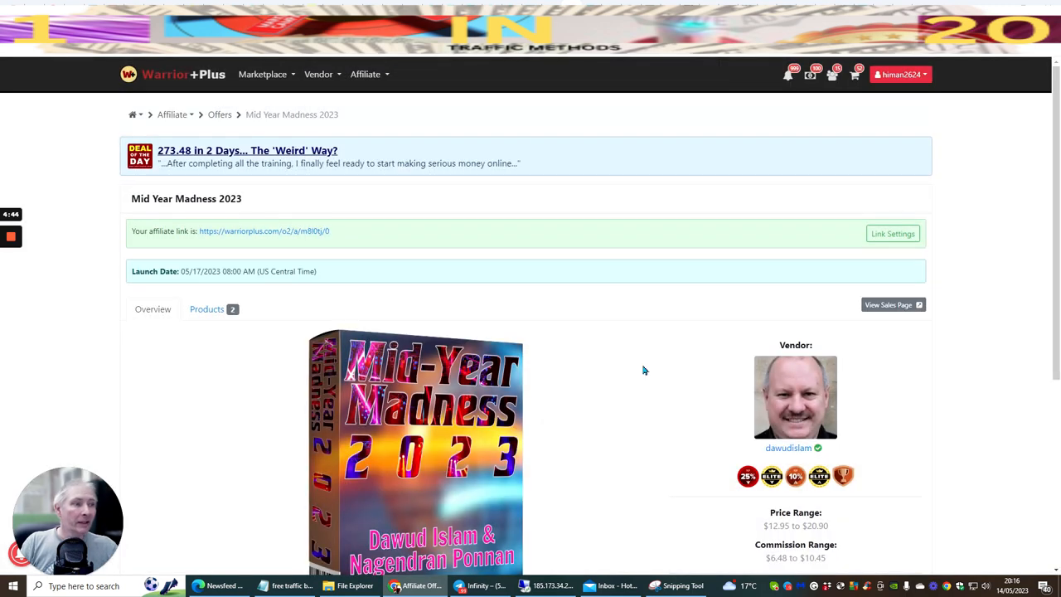
mouse_move(618, 372)
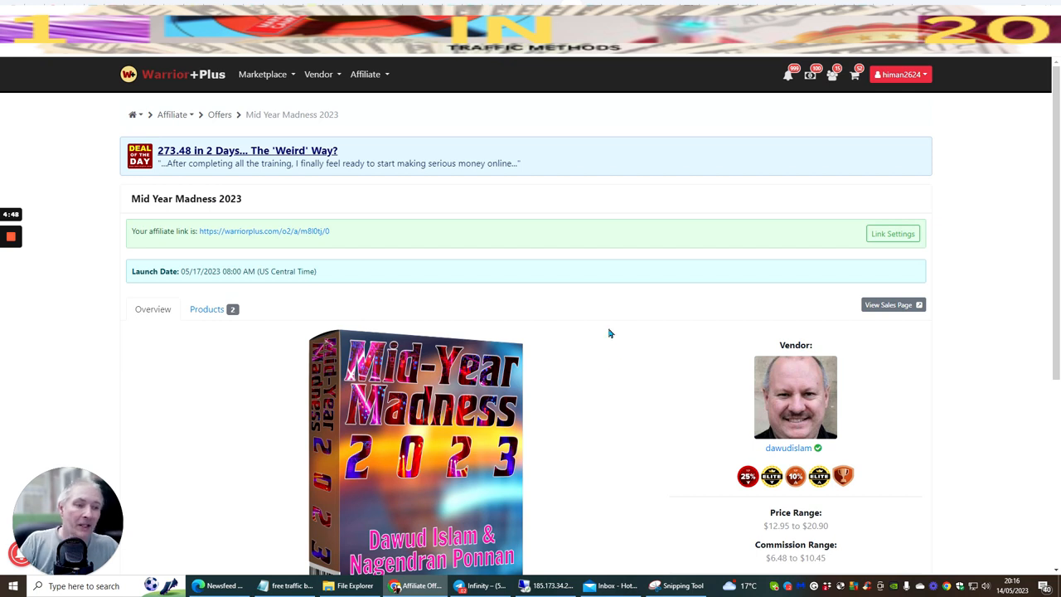
mouse_move(607, 351)
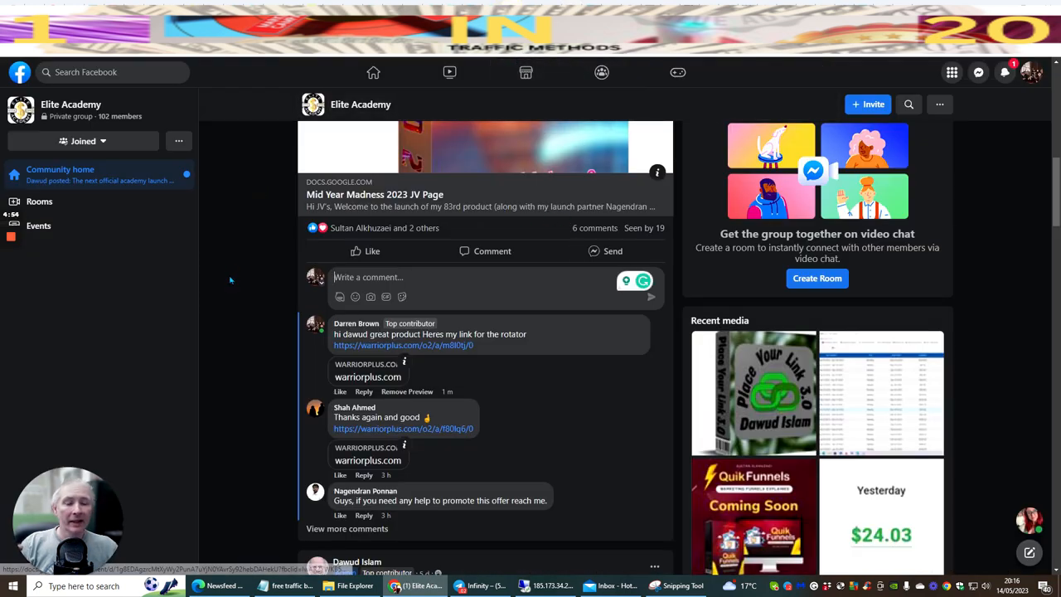
mouse_move(210, 421)
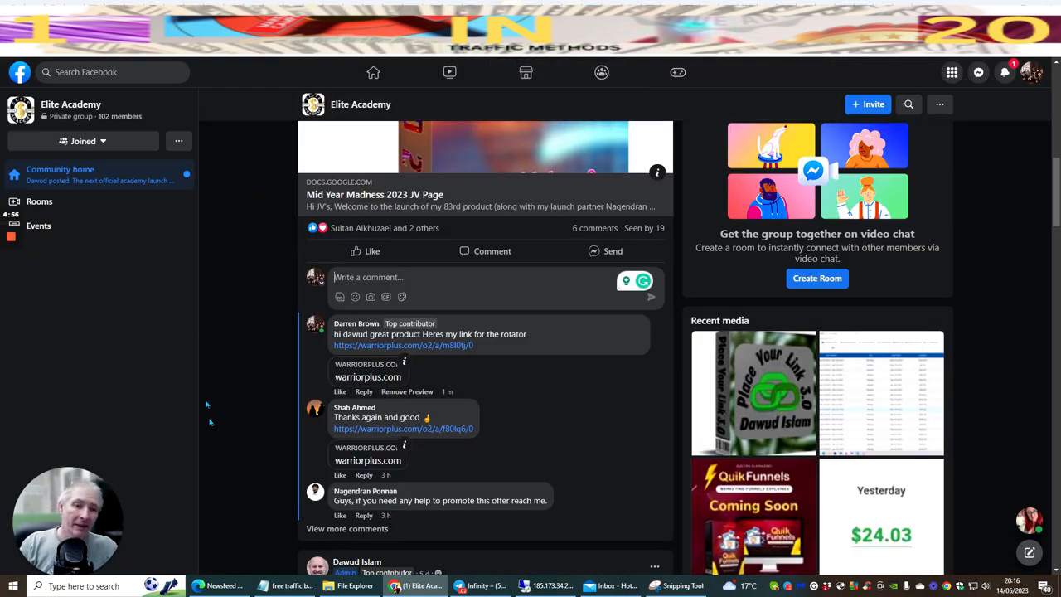
mouse_move(229, 444)
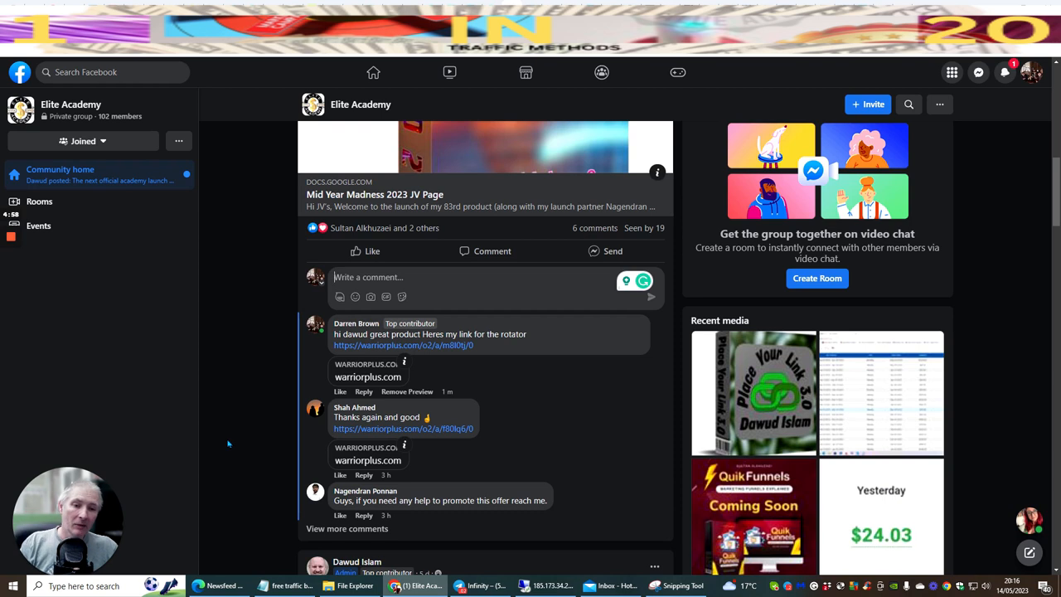
mouse_move(257, 437)
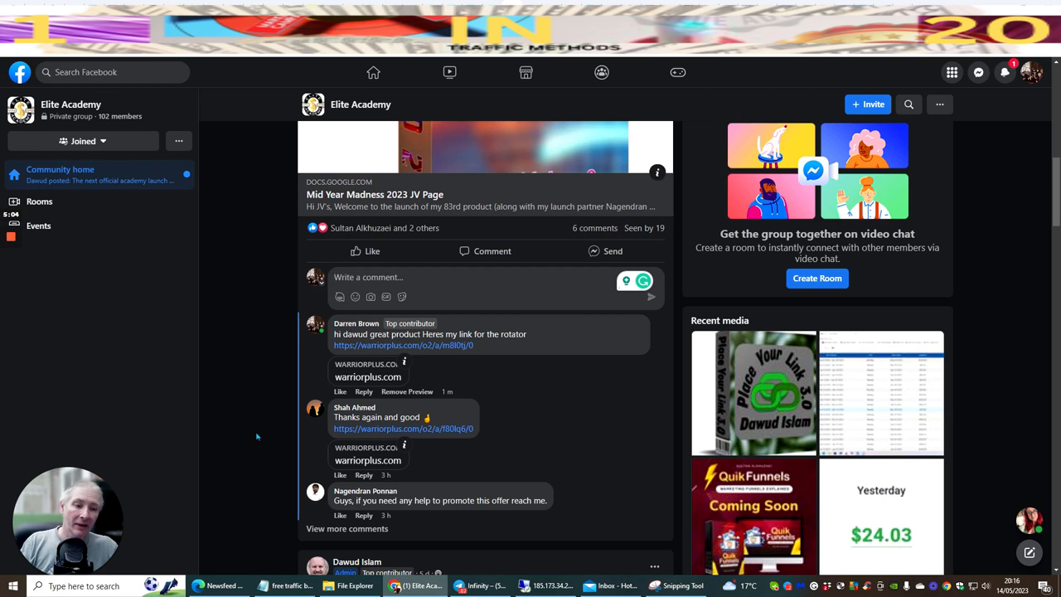
mouse_move(243, 430)
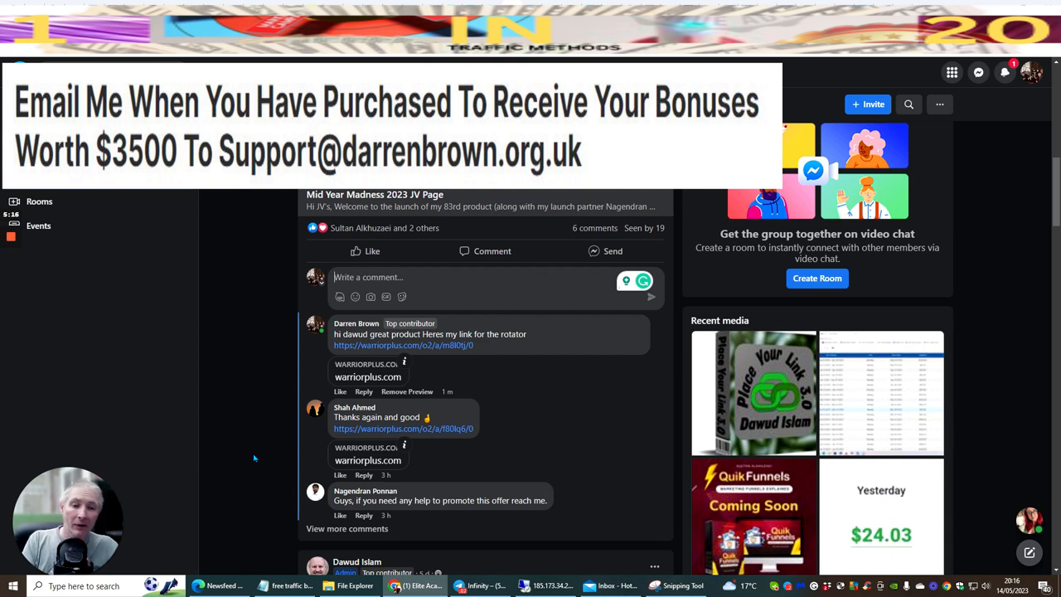
mouse_move(252, 435)
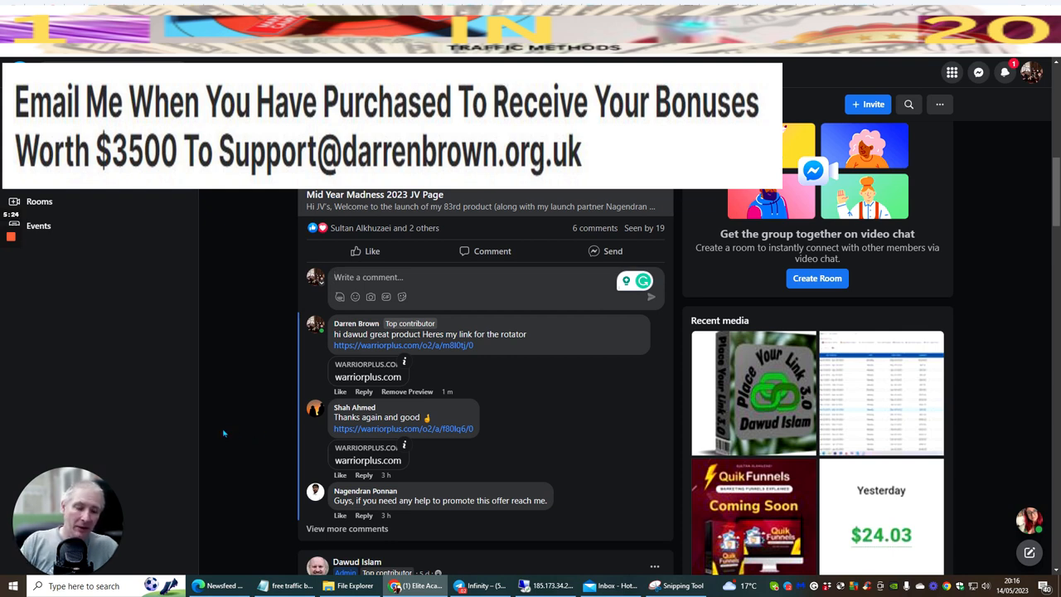
mouse_move(228, 444)
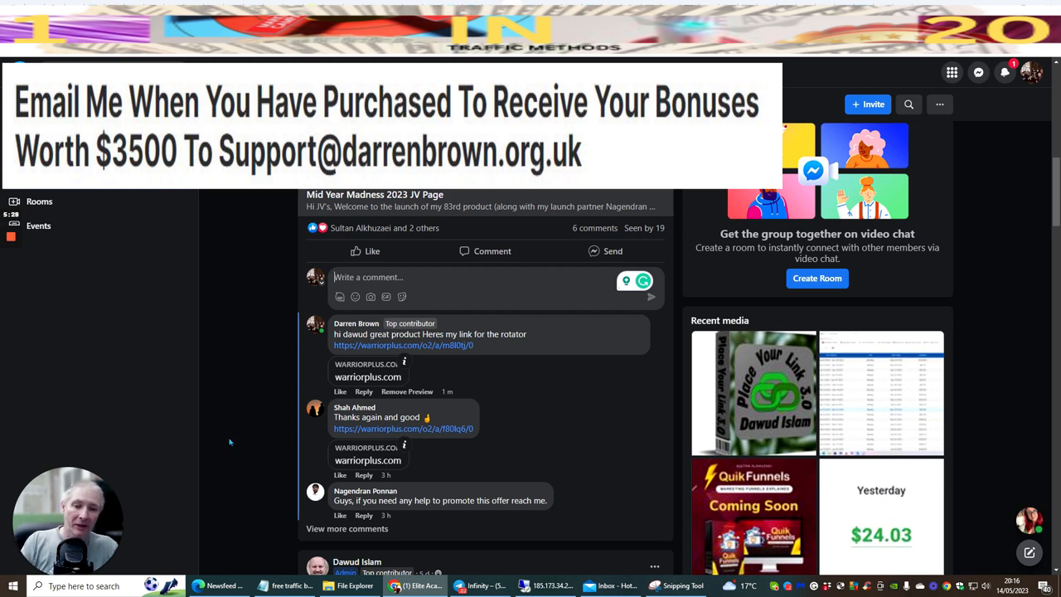
mouse_move(236, 423)
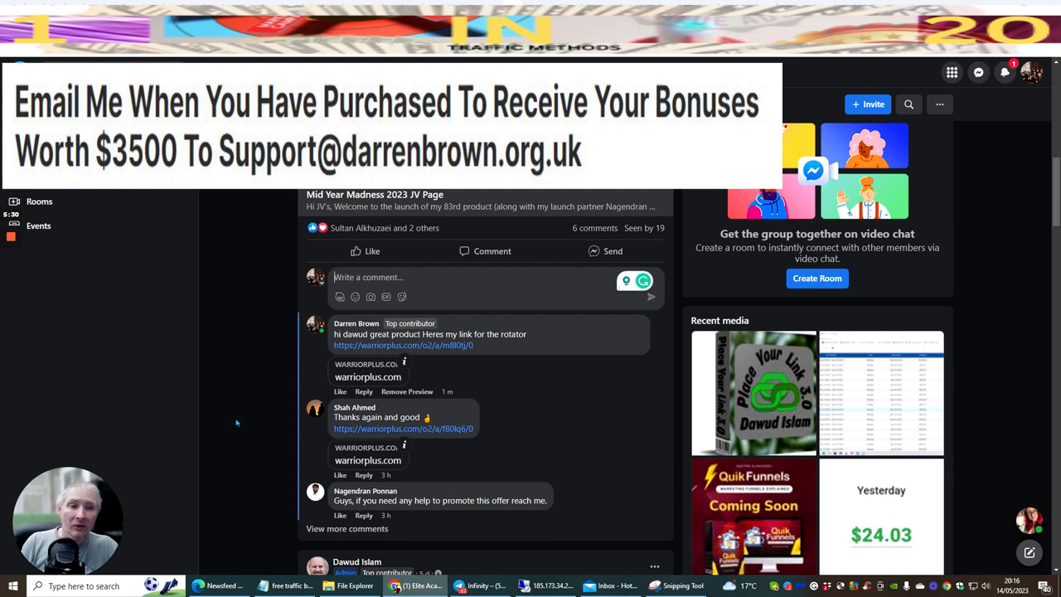
mouse_move(268, 410)
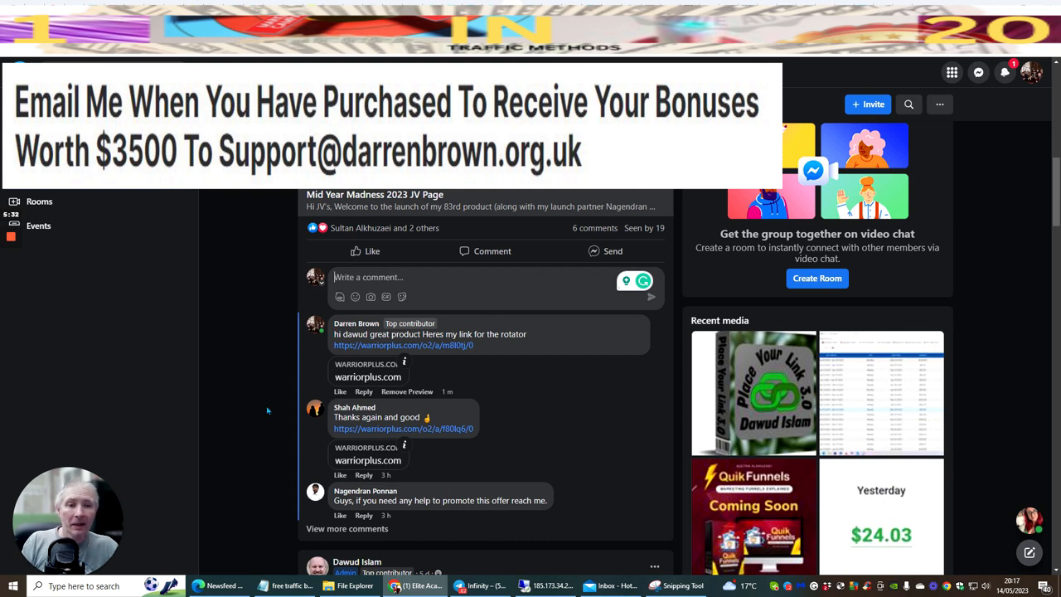